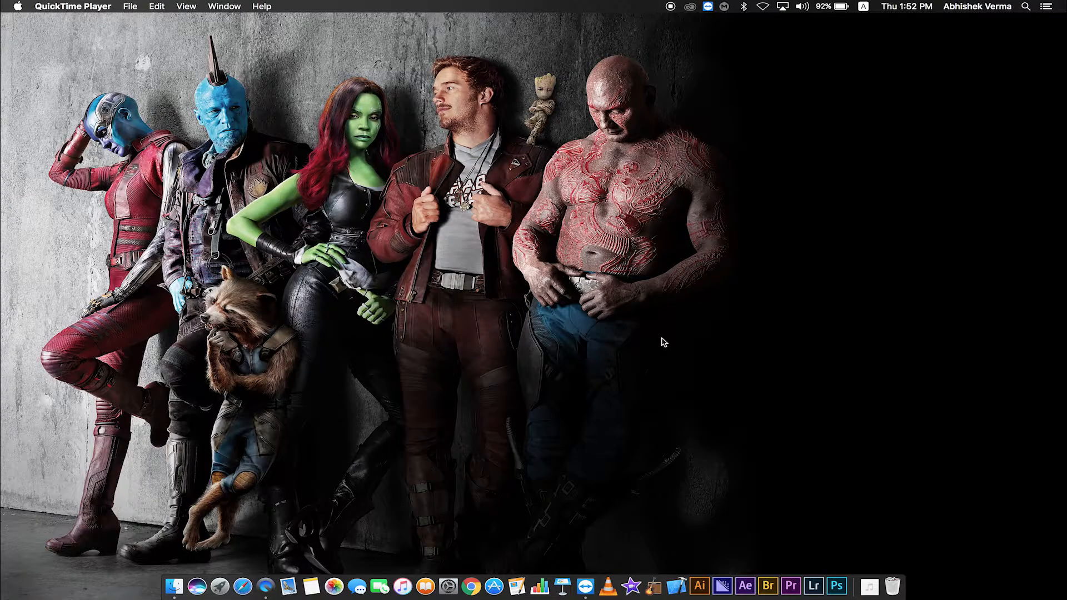
# Step: Launch Xcode from the Dock so the Welcome to Xcode window appears
pyautogui.click(673, 586)
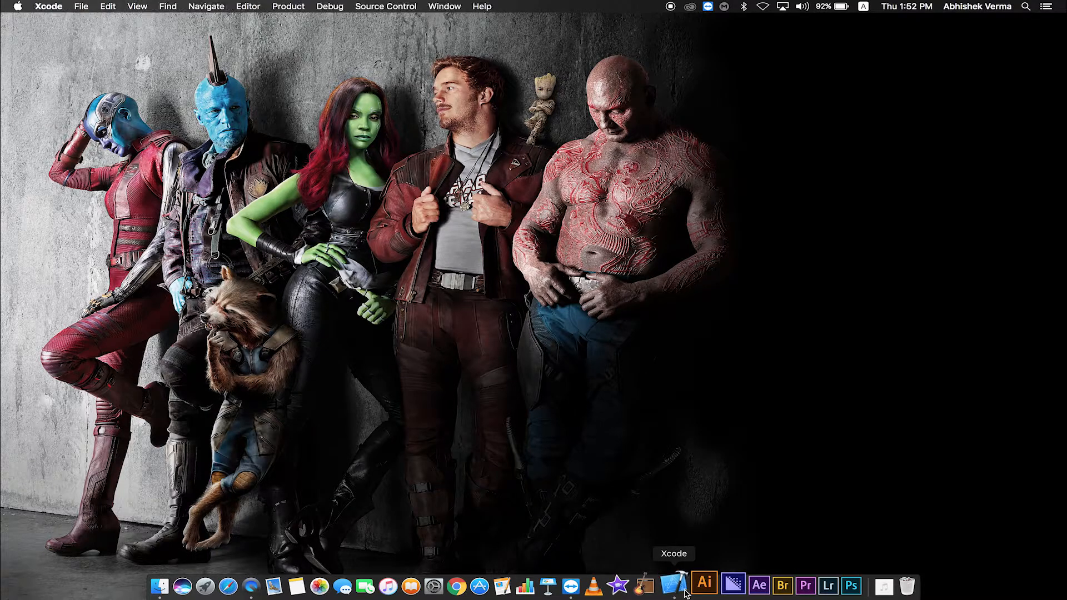
pyautogui.click(673, 583)
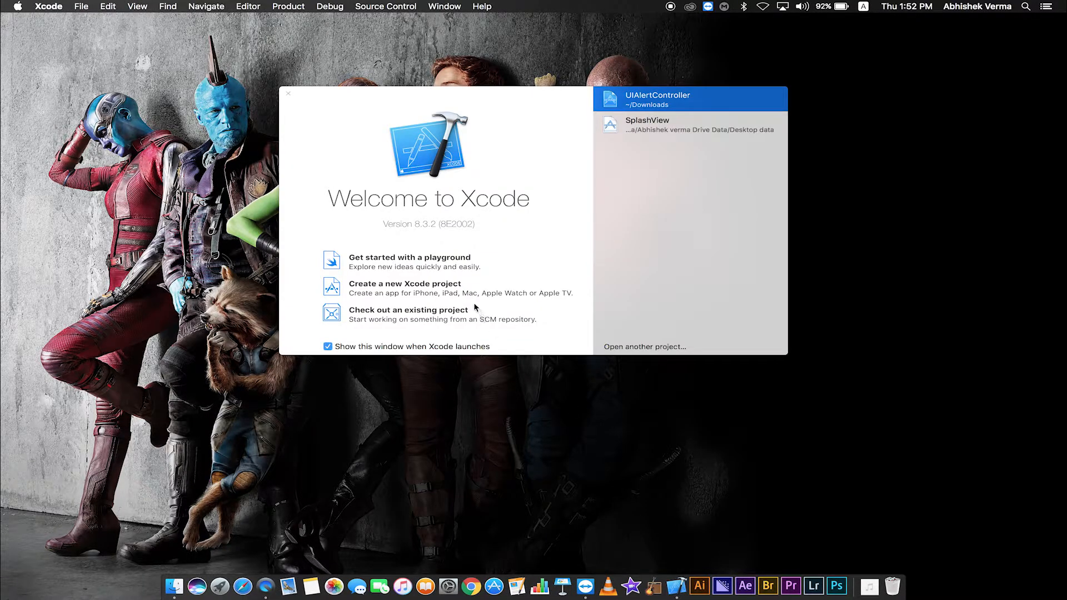
# Step: Begin a new project using the Single View Application template
pyautogui.click(286, 93)
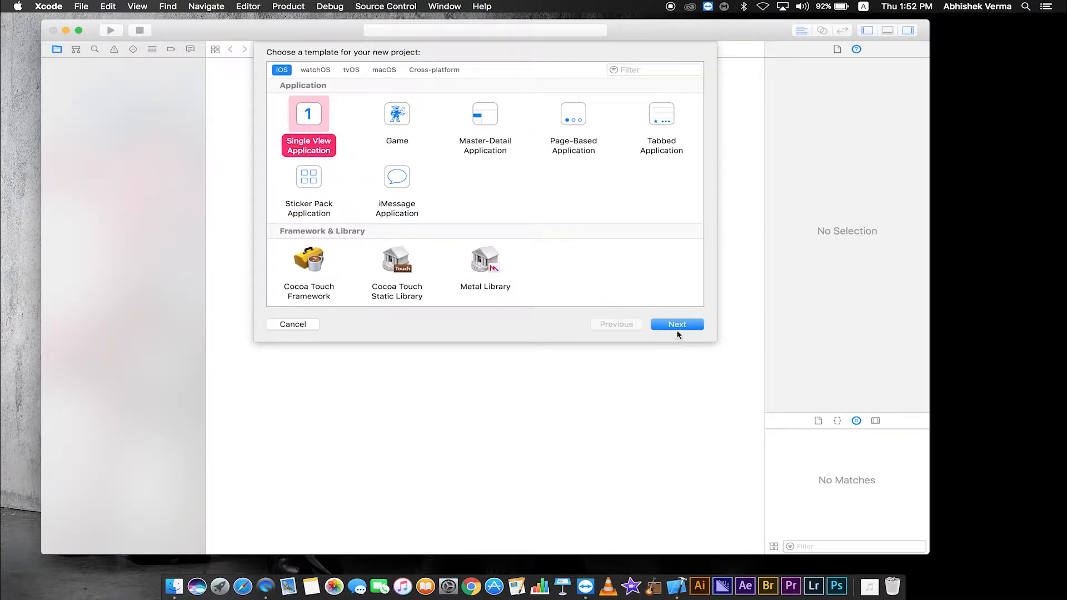
pyautogui.click(676, 323)
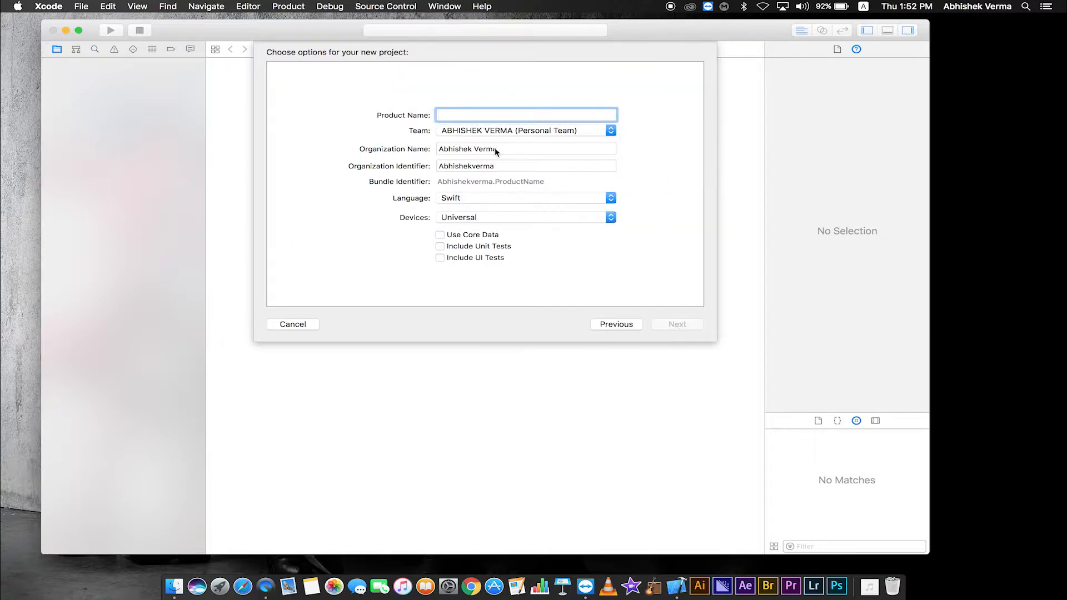
# Step: Name the product Activity Indicator View and keep Swift as the language
pyautogui.click(526, 115)
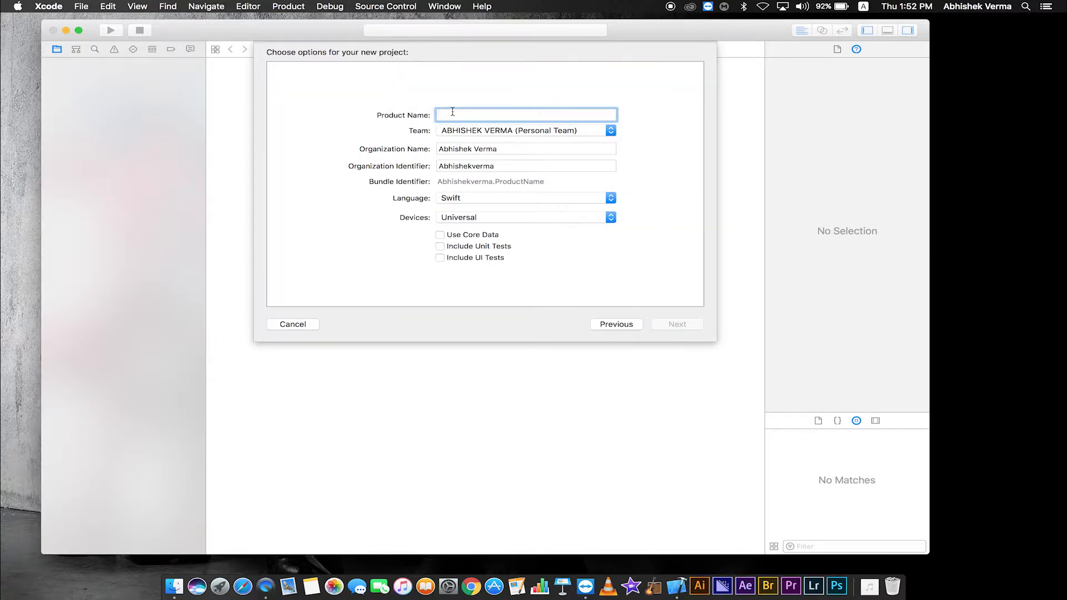
pyautogui.write('Activity Ind')
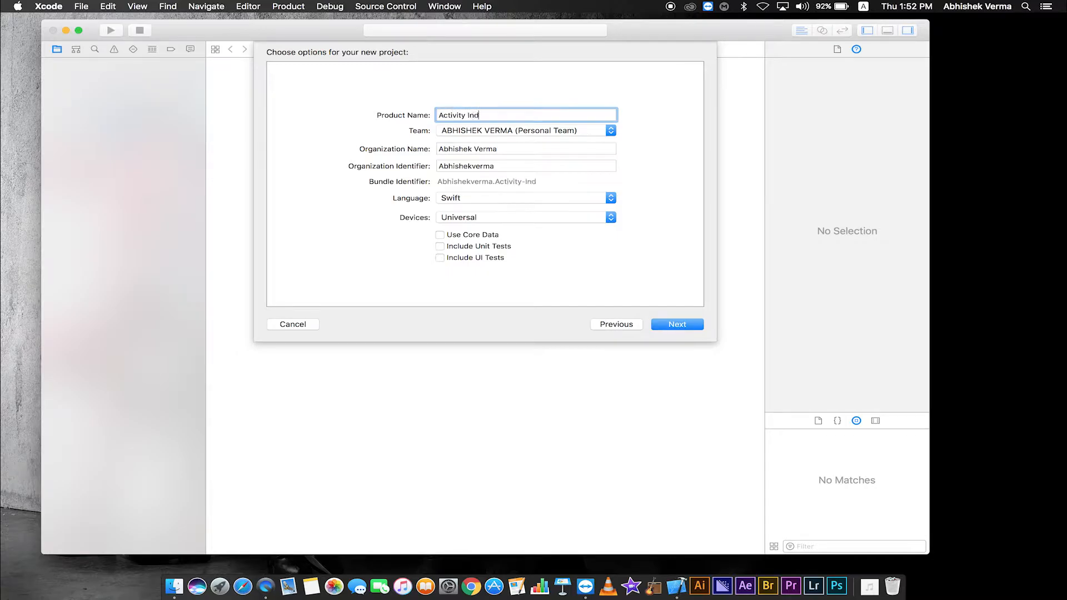
pyautogui.write('icator')
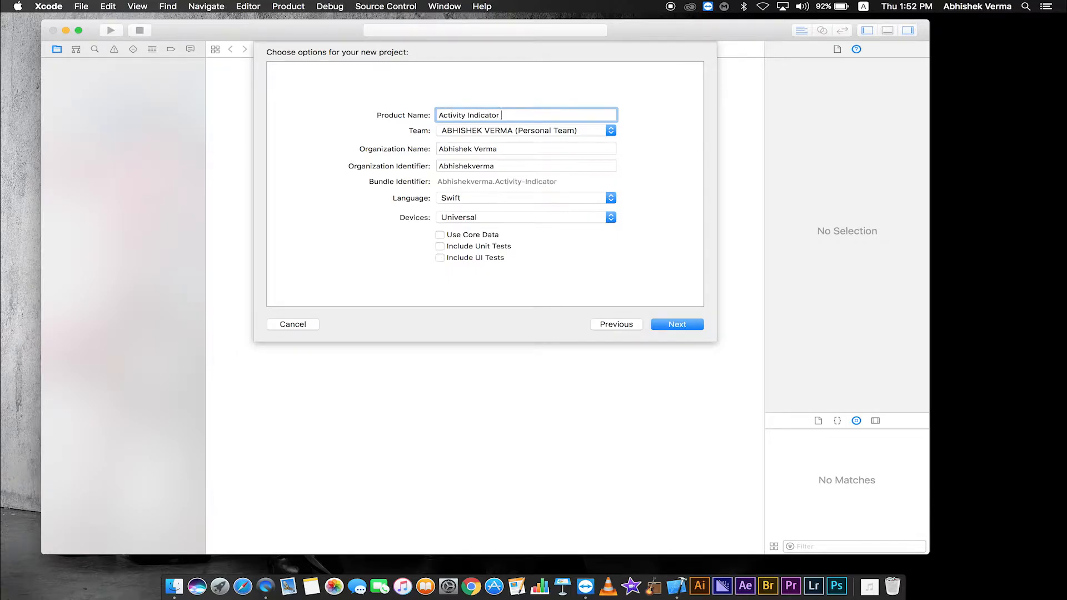
pyautogui.write('View')
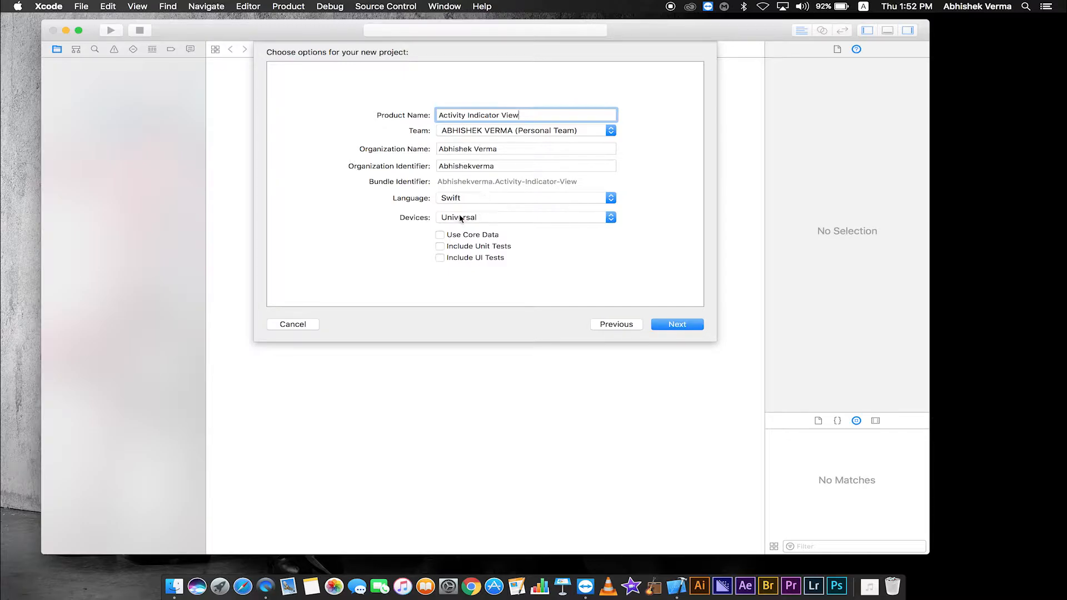
pyautogui.click(523, 198)
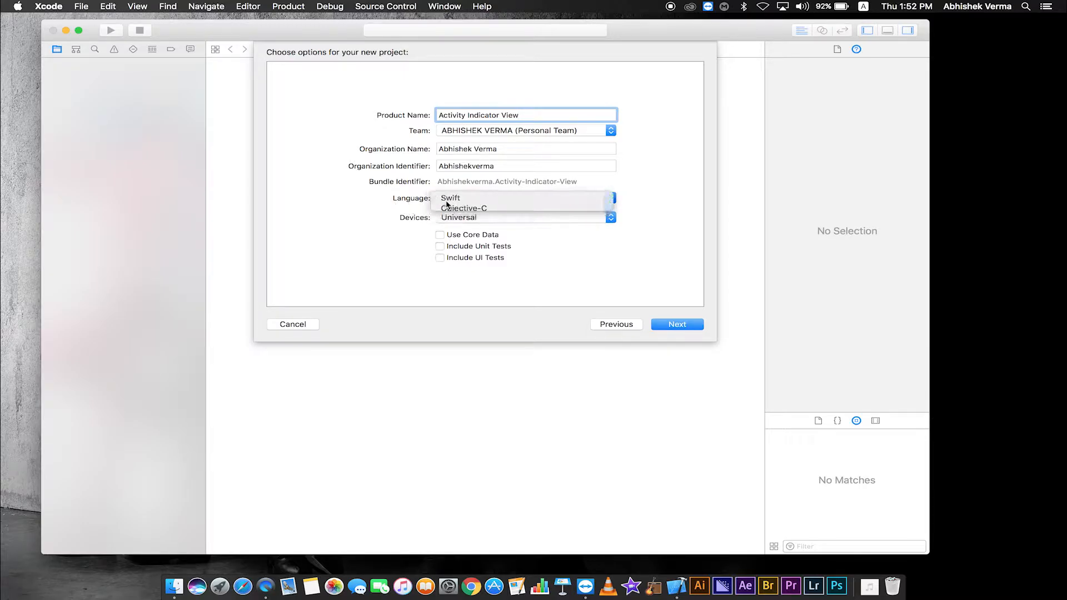
pyautogui.click(450, 198)
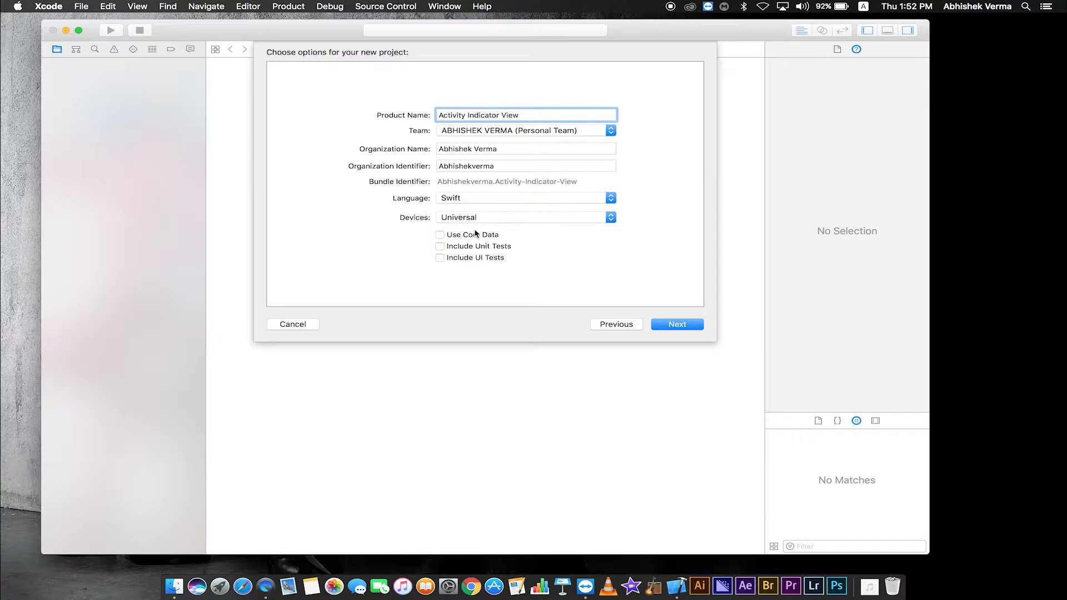
# Step: Save the project to the Desktop with Create Git repository enabled
pyautogui.click(676, 324)
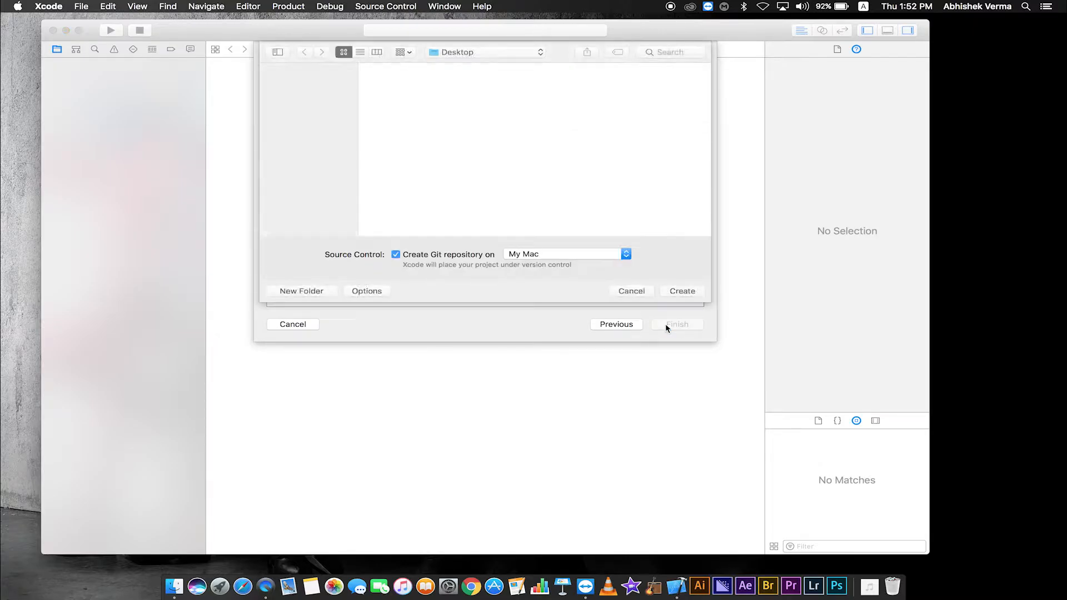
pyautogui.click(277, 53)
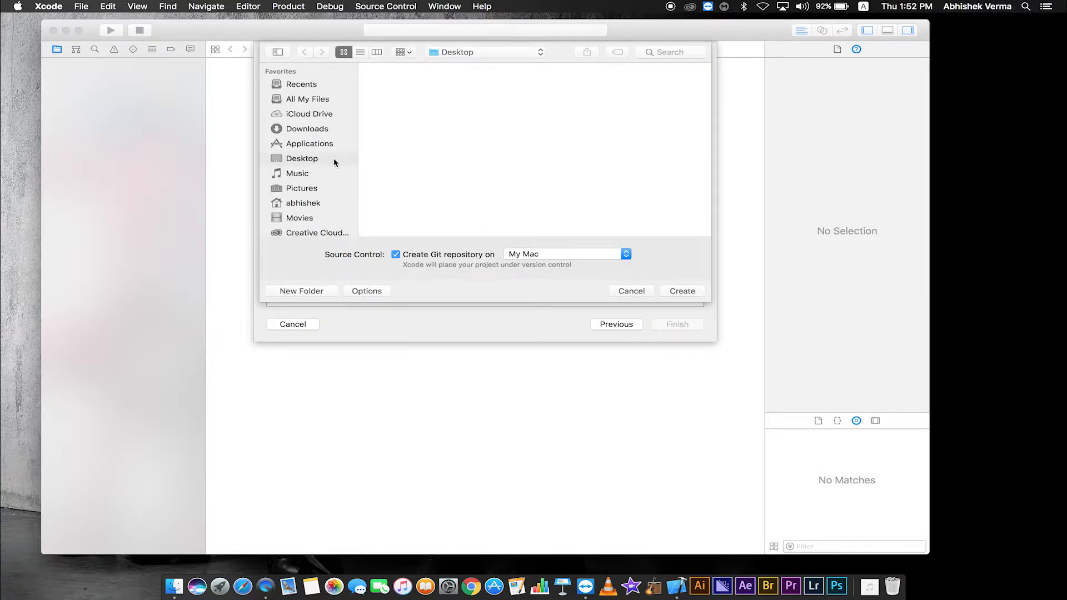
pyautogui.moveTo(386, 163)
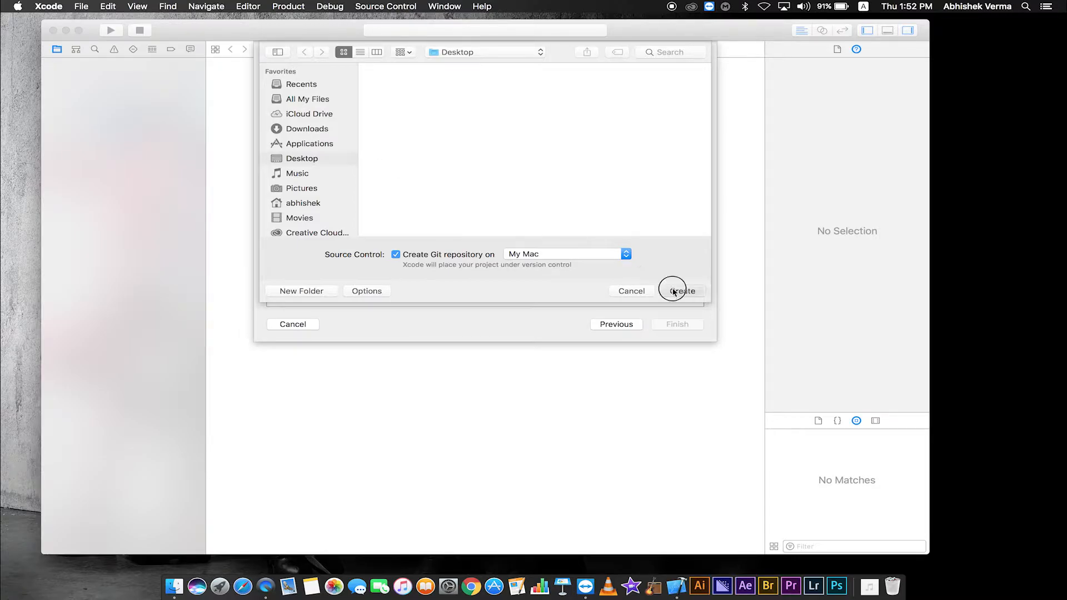
pyautogui.click(681, 290)
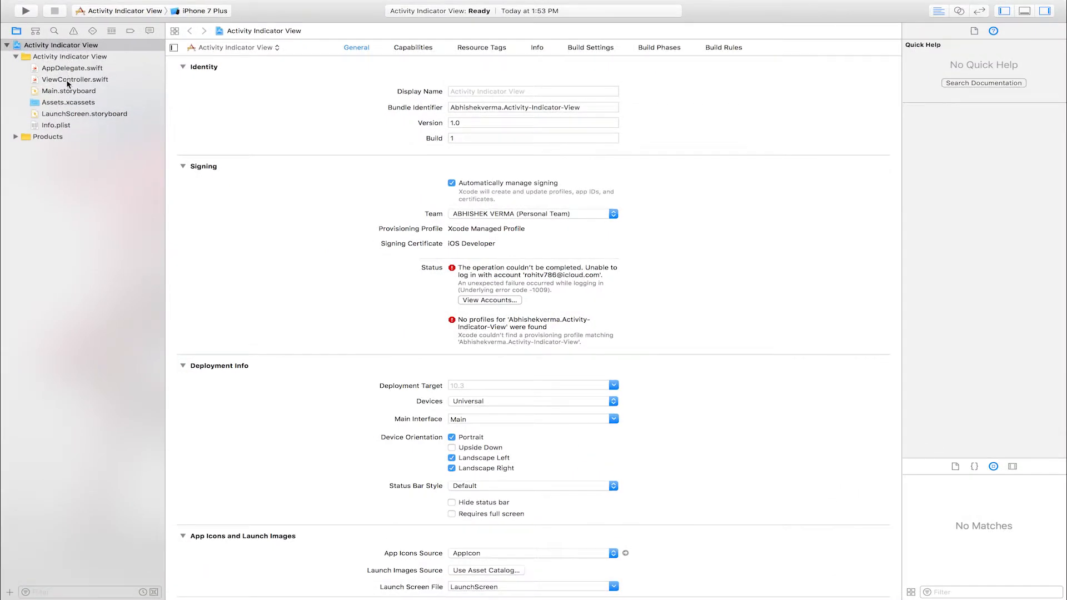
# Step: In Main.storyboard, drag two Buttons from the Object Library to the view's bottom left and right
pyautogui.click(70, 90)
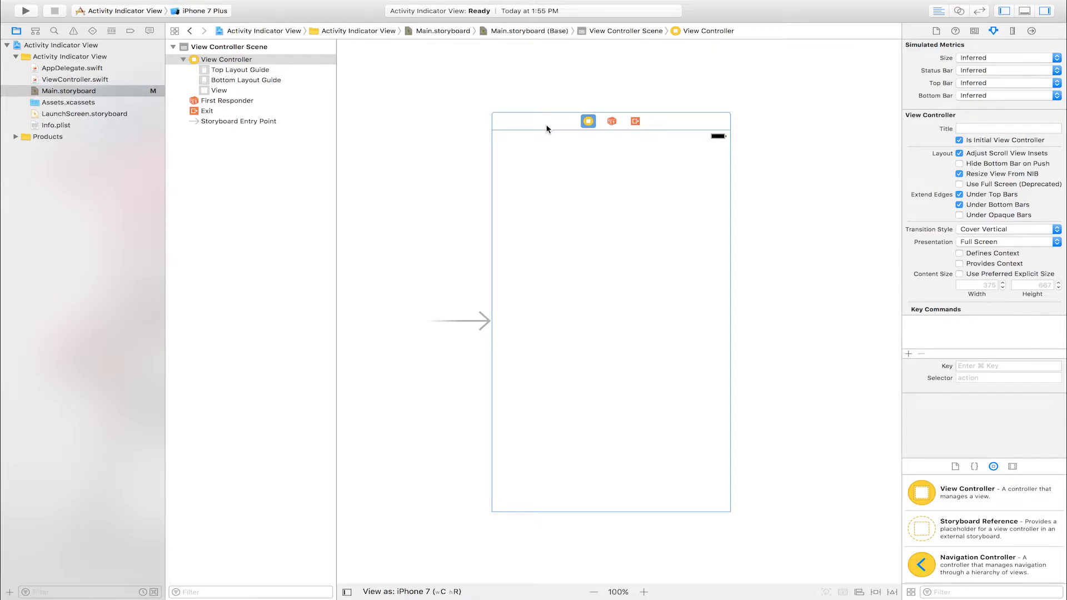
pyautogui.scroll(-3)
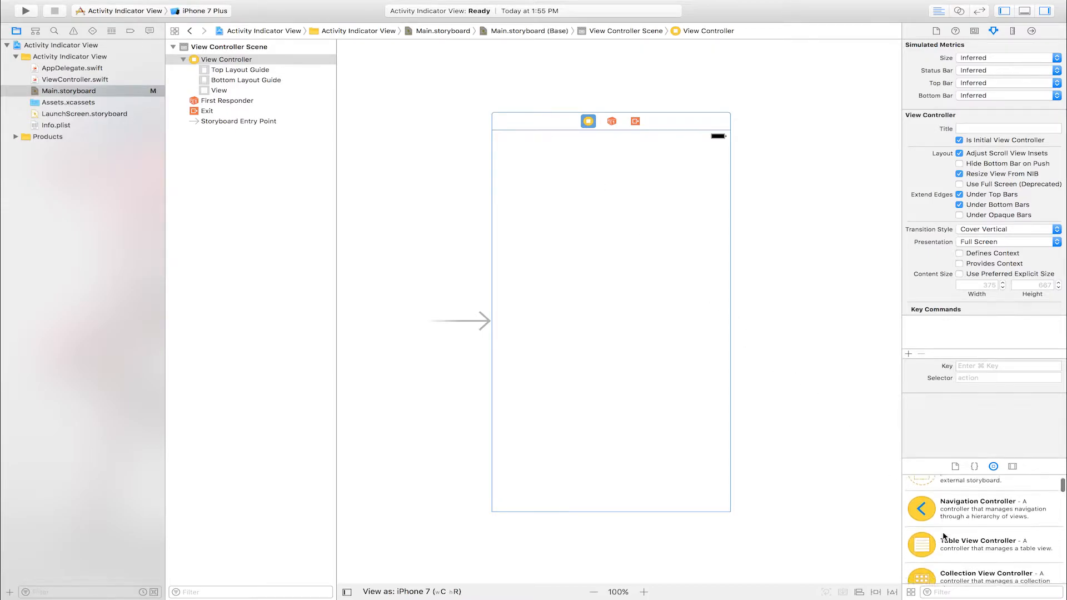
pyautogui.scroll(-3)
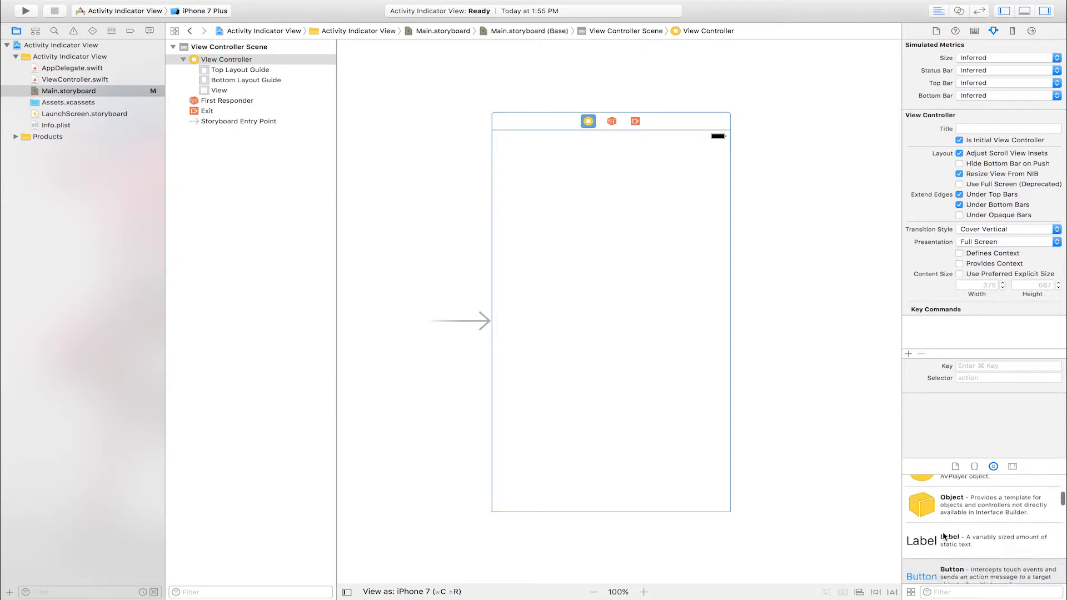
pyautogui.scroll(-3)
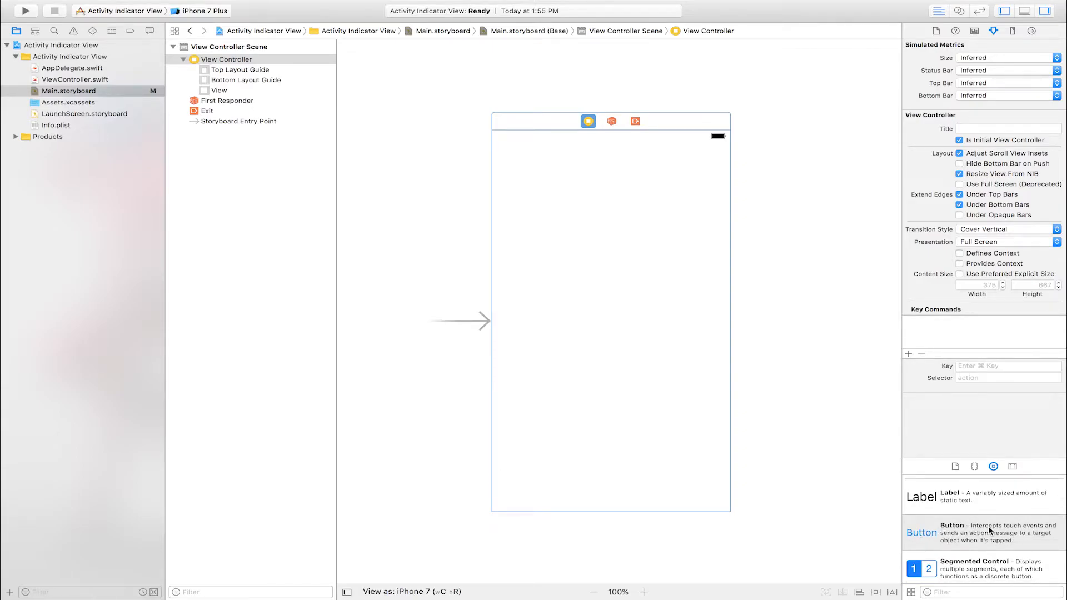
pyautogui.moveTo(921, 533); pyautogui.dragTo(514, 497)
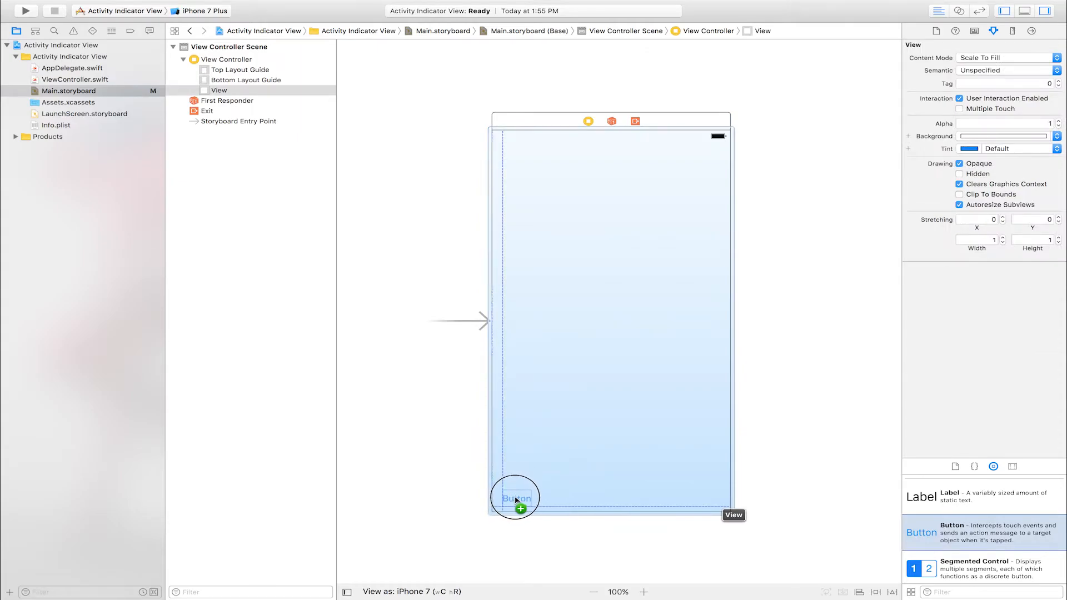
pyautogui.moveTo(514, 497); pyautogui.dragTo(514, 497)
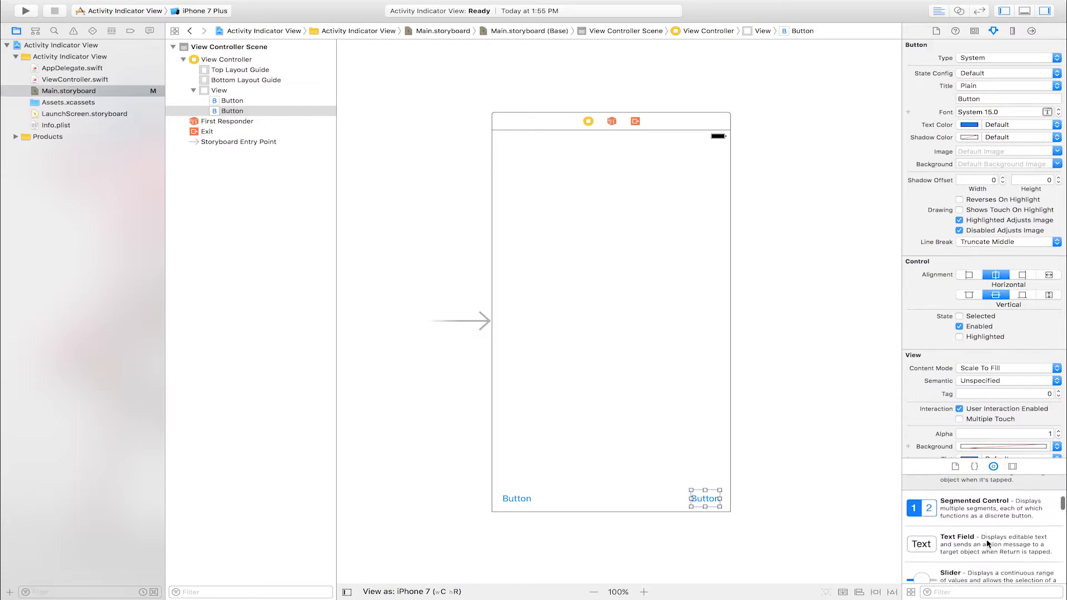
# Step: Set the indicator's Style to Large White, Color to Black, and Hides When Stopped on
pyautogui.scroll(-3)
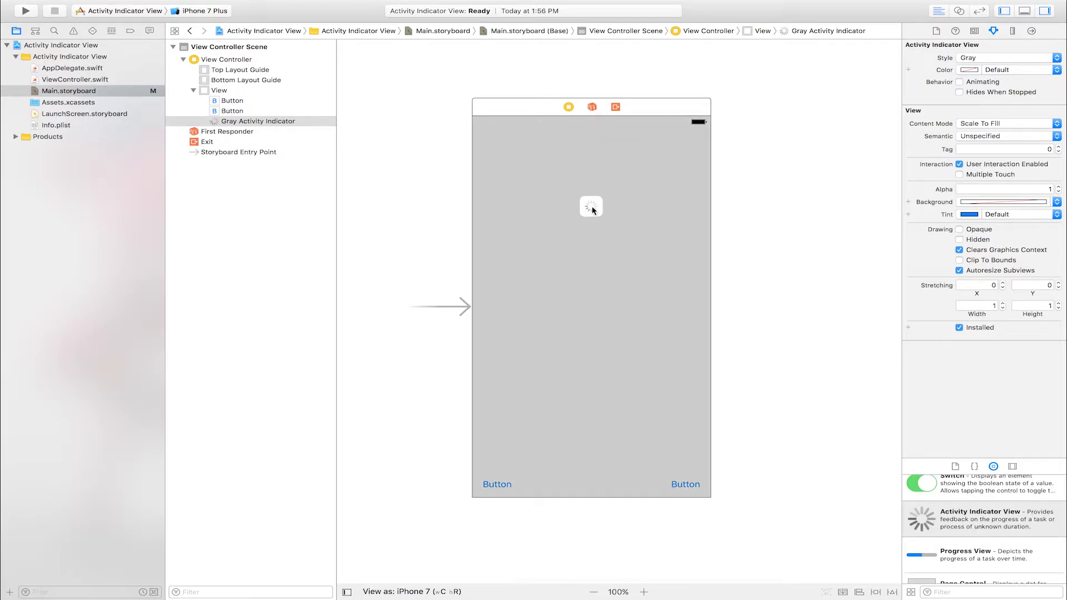
pyautogui.moveTo(723, 158)
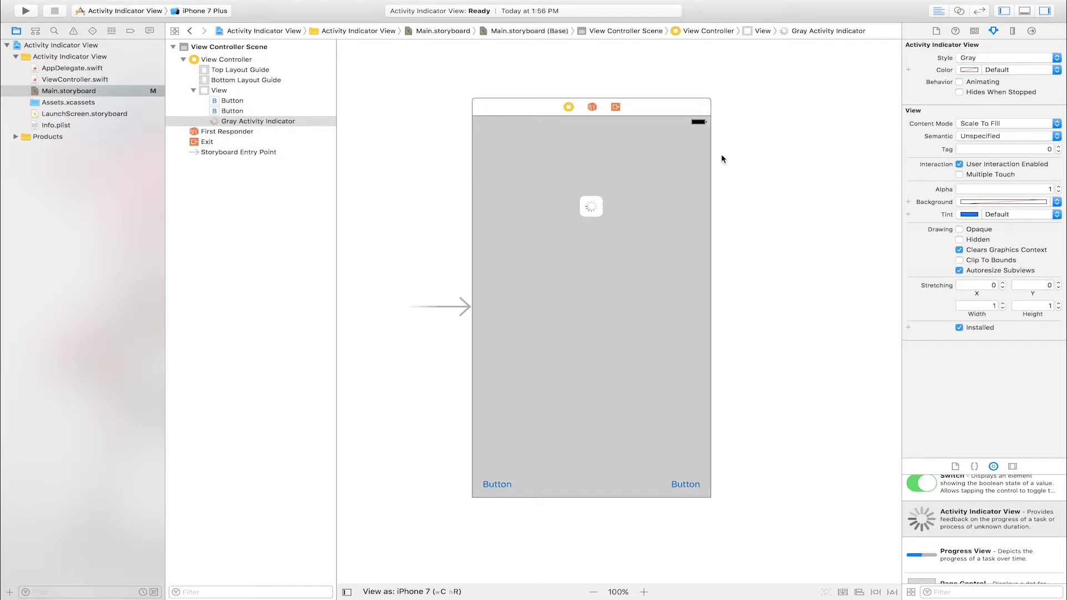
pyautogui.moveTo(909, 84)
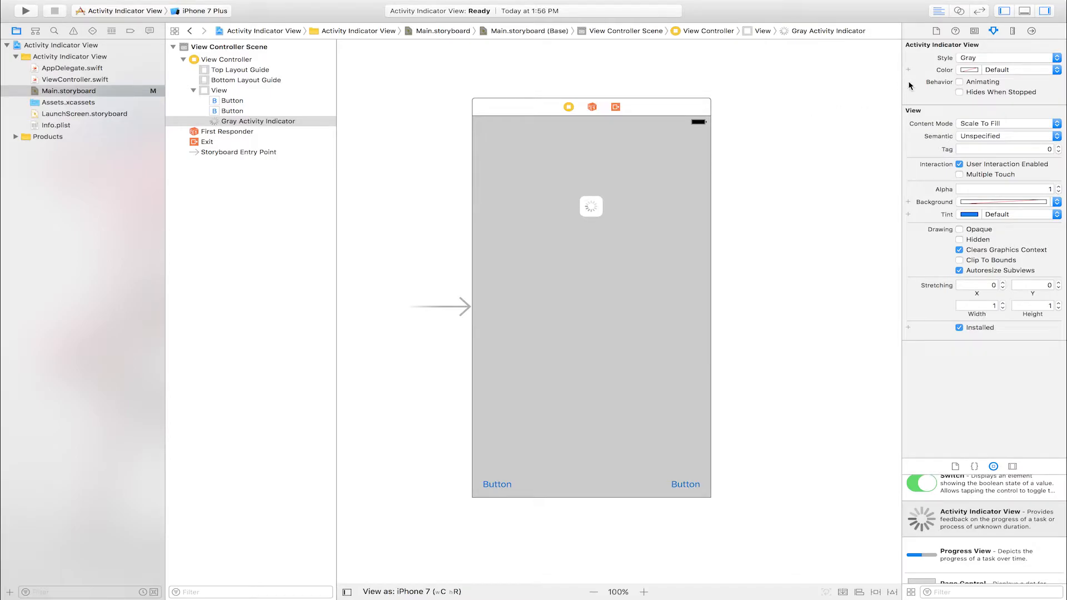
pyautogui.moveTo(978, 61)
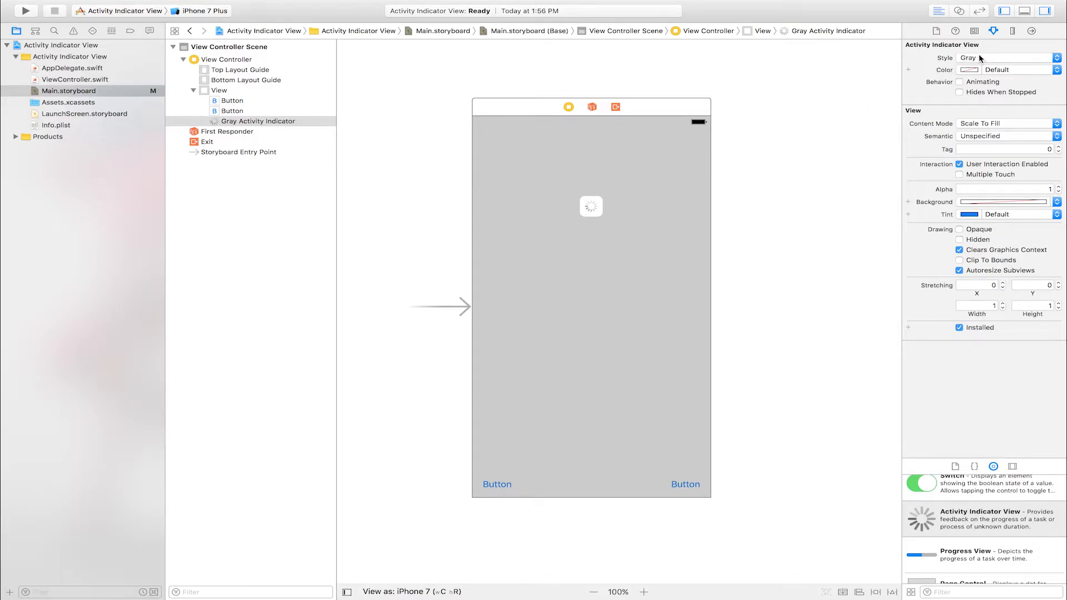
pyautogui.click(1007, 56)
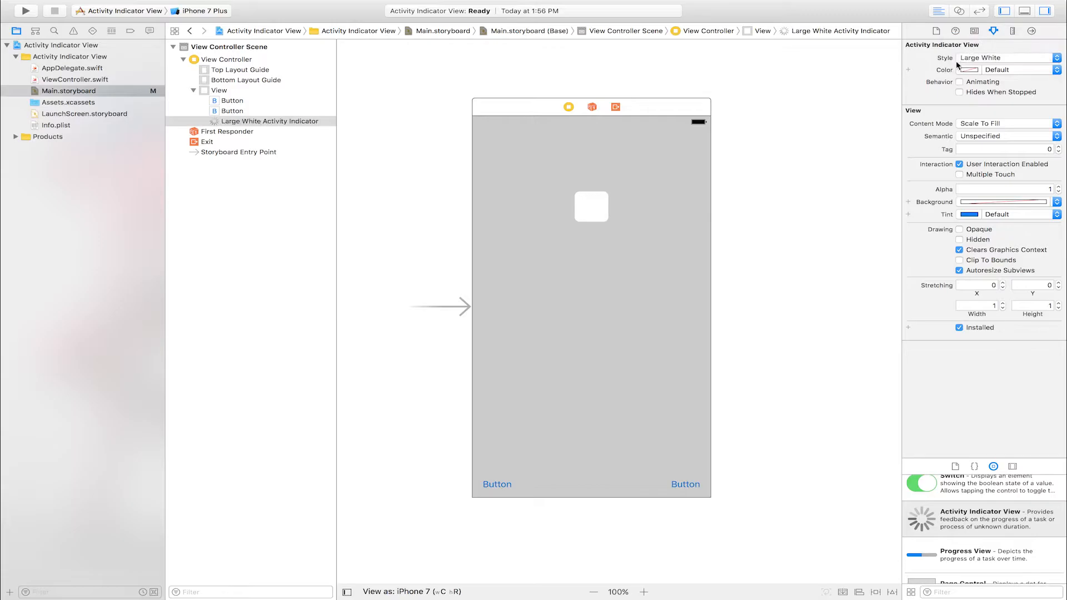
pyautogui.click(1026, 68)
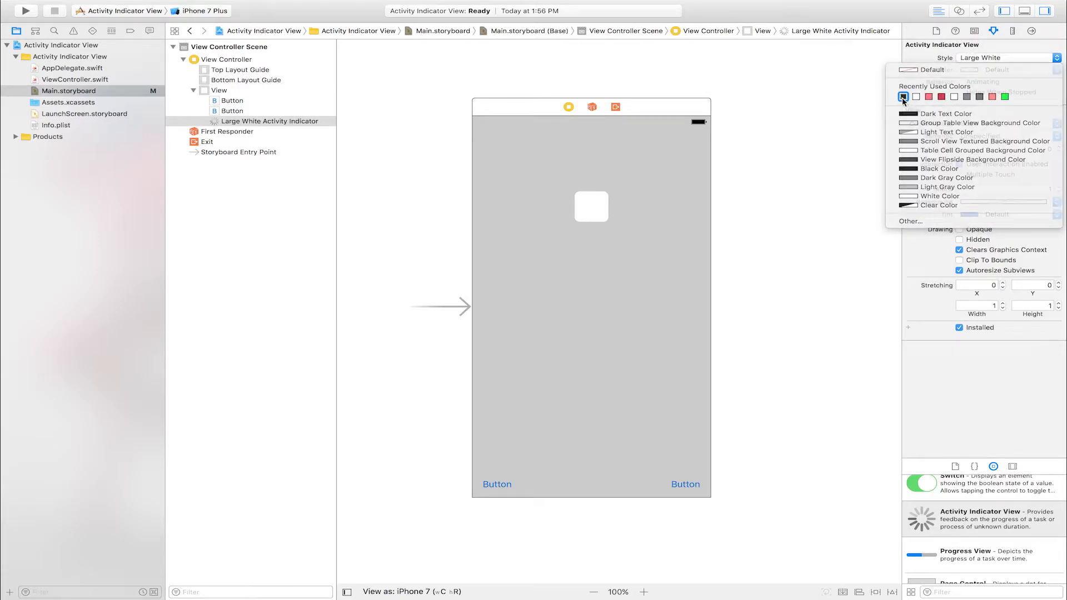
pyautogui.click(902, 97)
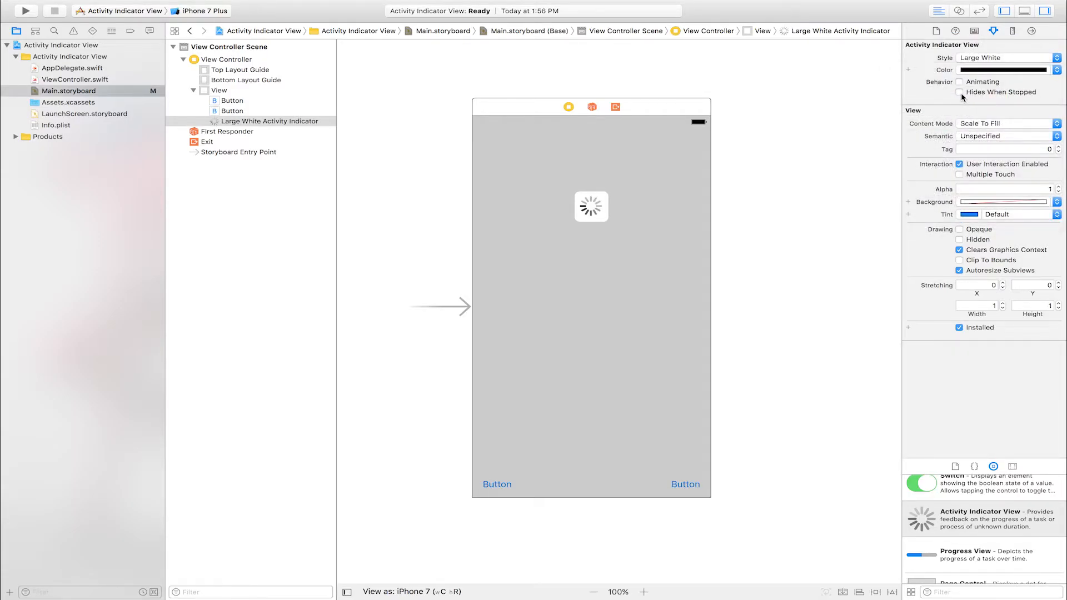
pyautogui.click(960, 92)
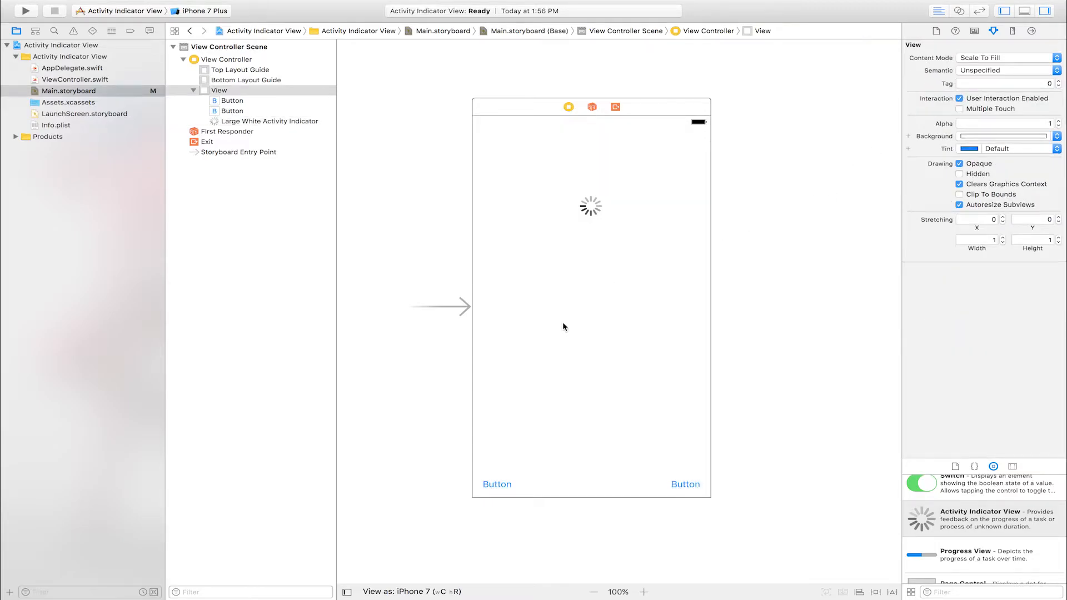
# Step: Retitle the left button Start Animating and the right button Stop Animating
pyautogui.click(497, 483)
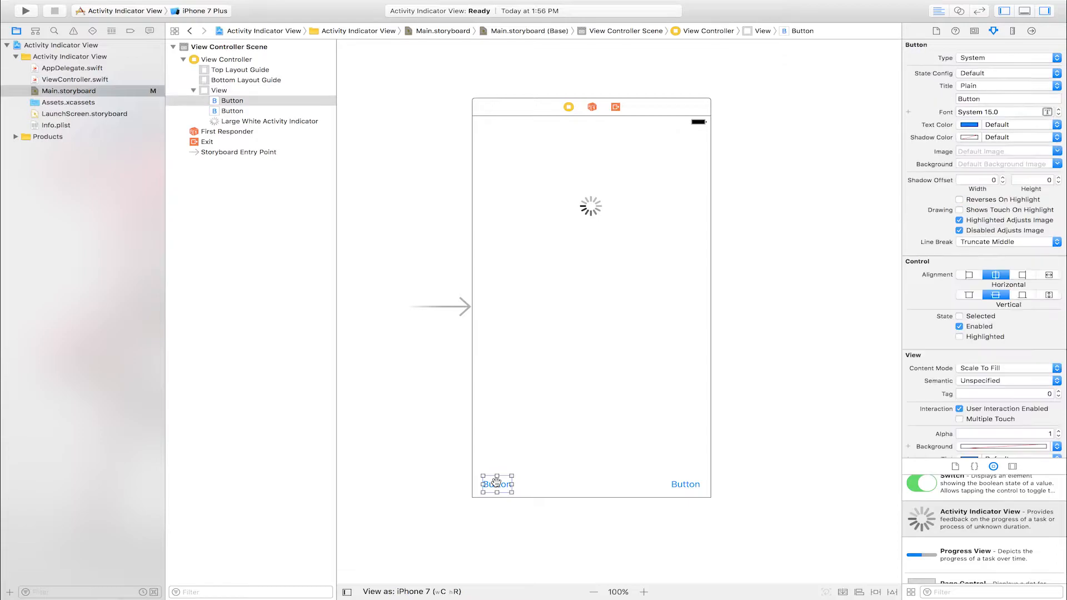
pyautogui.write('Start Animati')
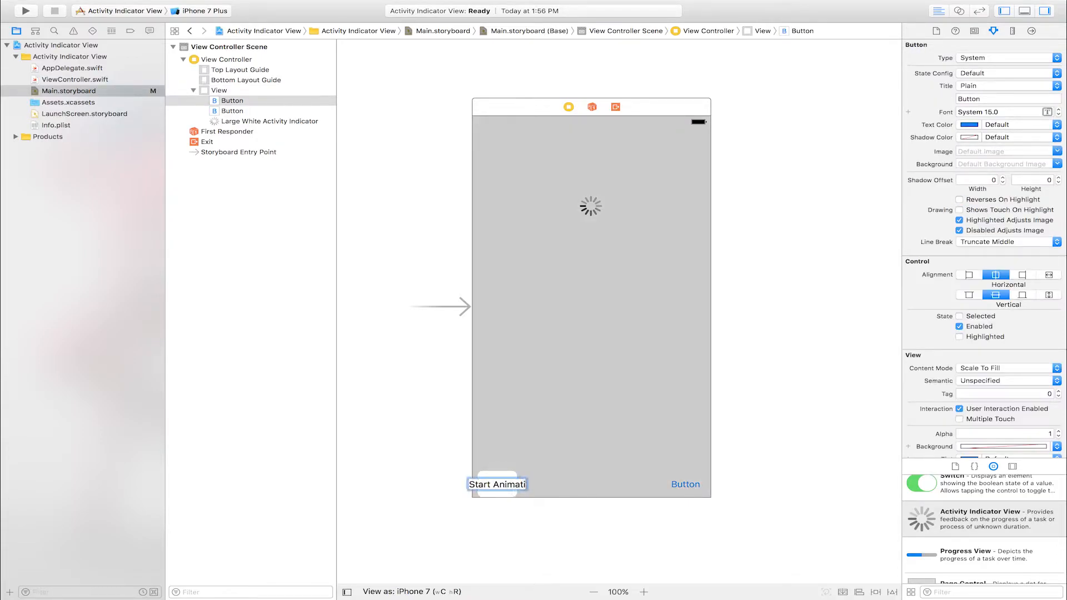
pyautogui.write('Start Animating')
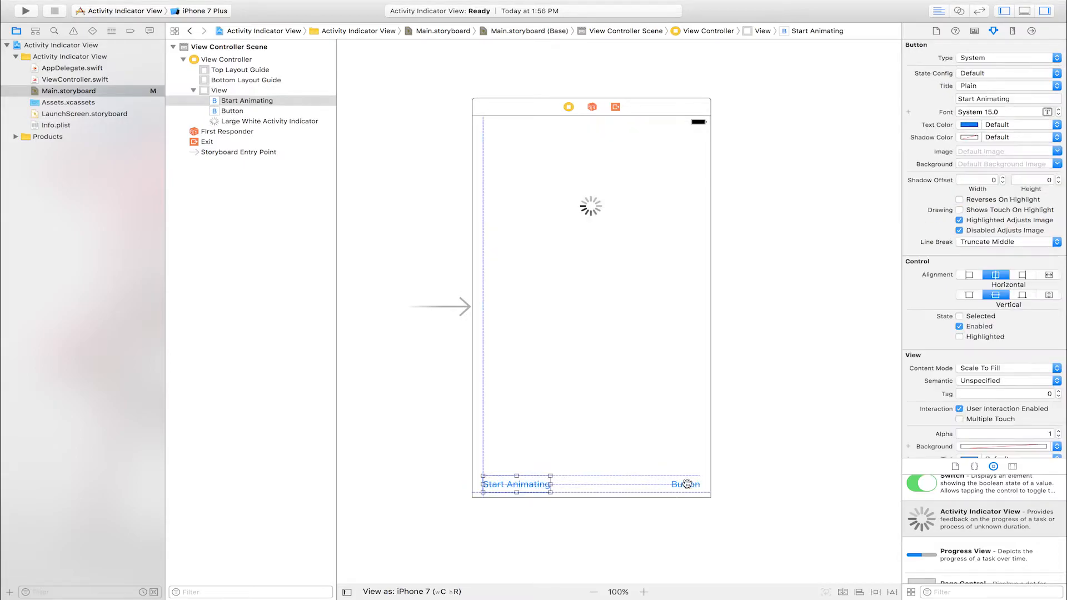
pyautogui.click(689, 484)
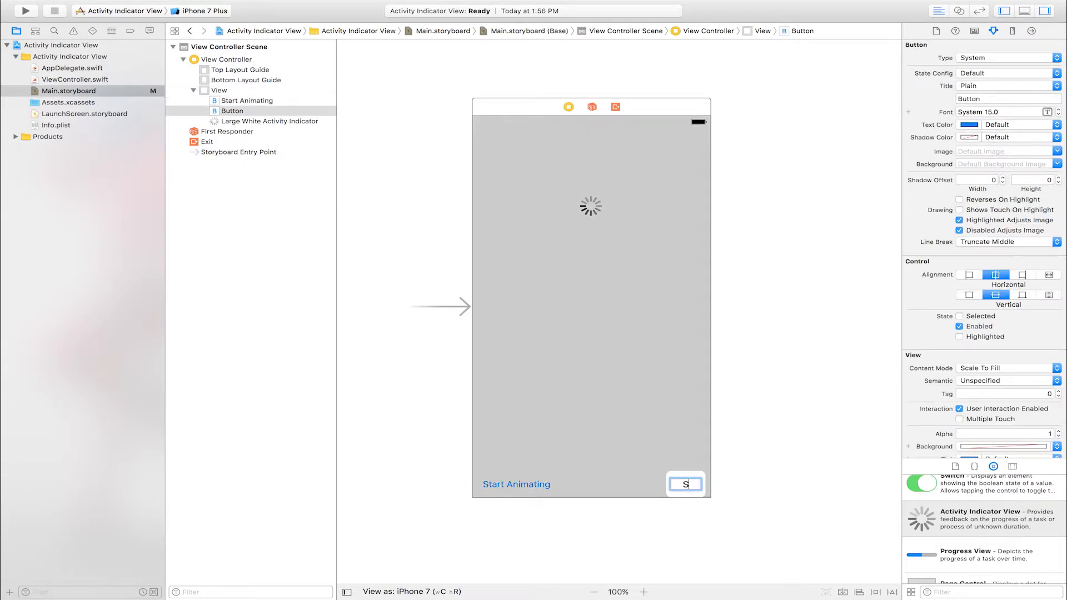
pyautogui.write('top Animati')
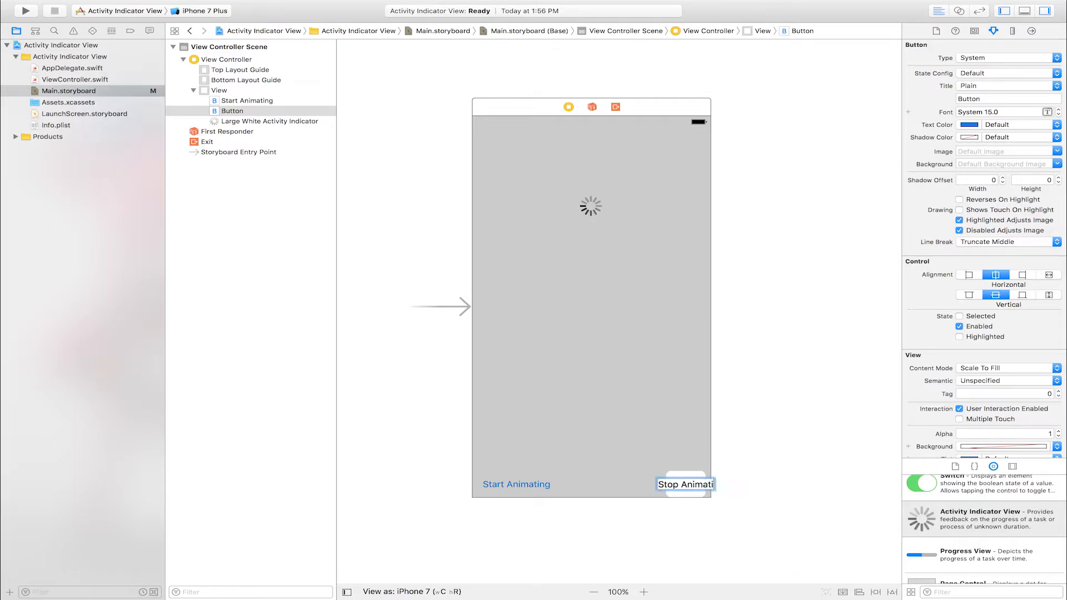
pyautogui.click(686, 484)
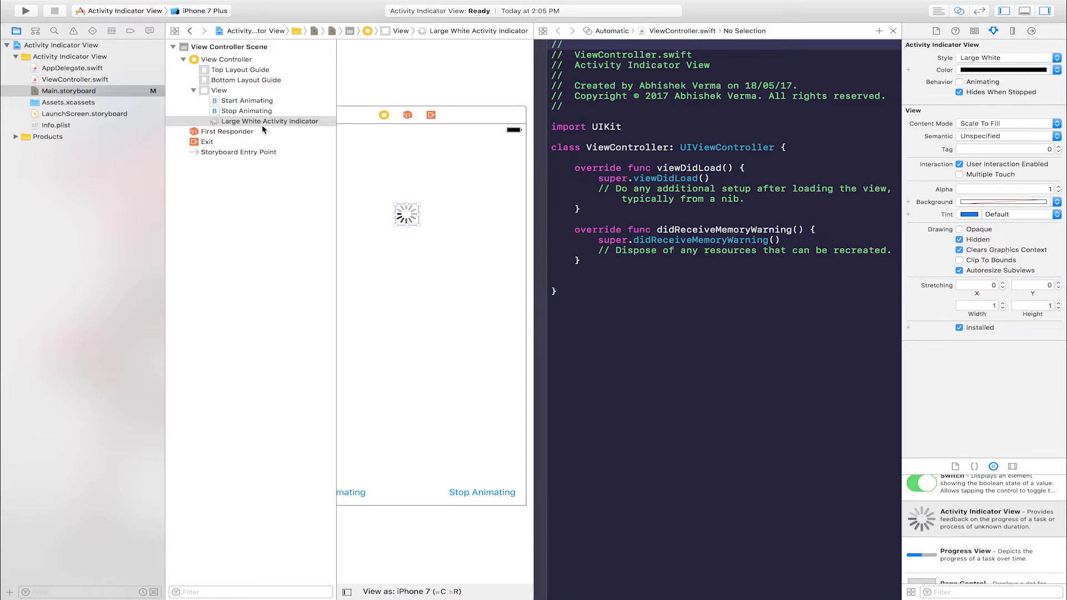
# Step: Control-drag the indicator into ViewController.swift as an Outlet named ActivityIndicatorView
pyautogui.moveTo(264, 129); pyautogui.dragTo(573, 155)
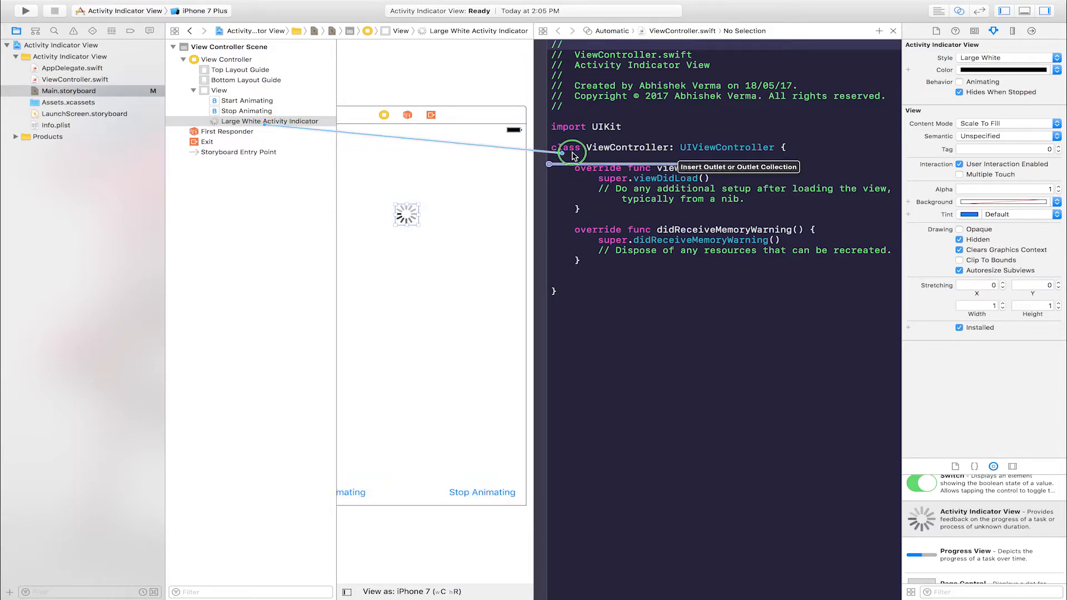
pyautogui.click(568, 152)
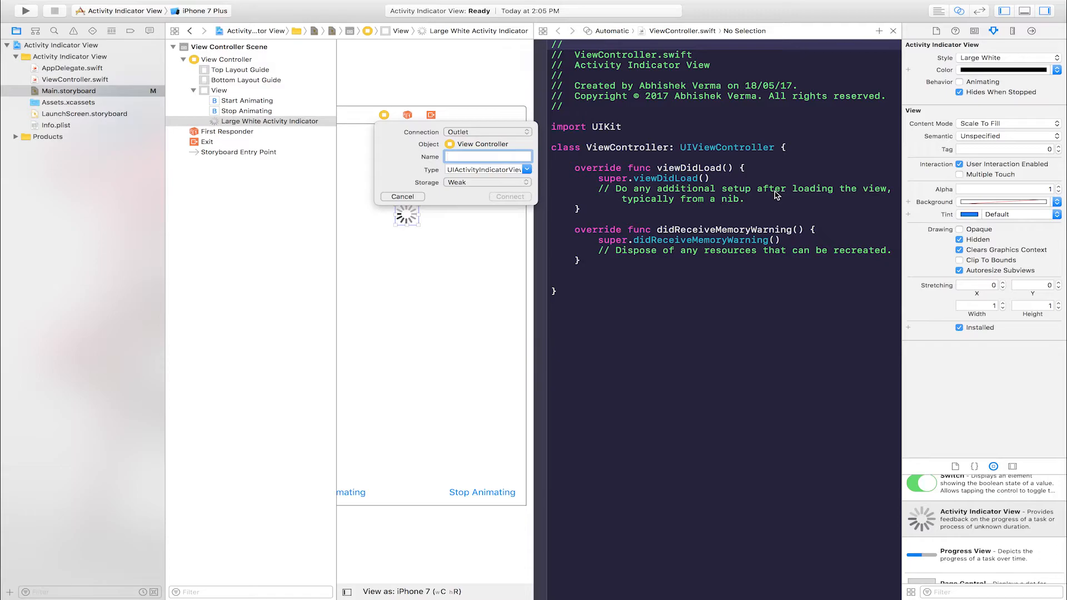
pyautogui.write('ActivityIndicatorView')
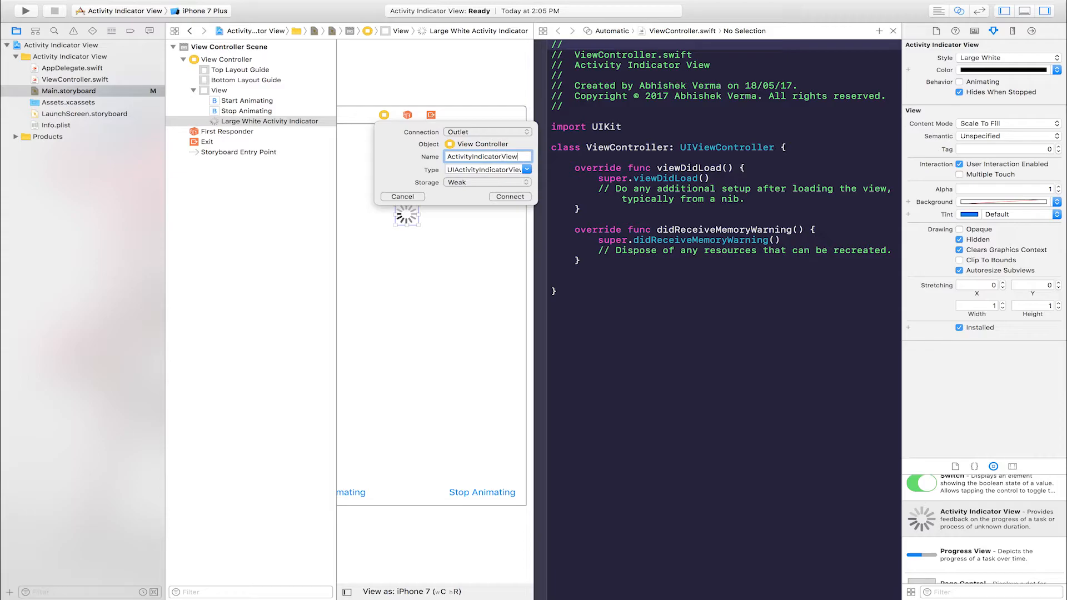
pyautogui.click(486, 132)
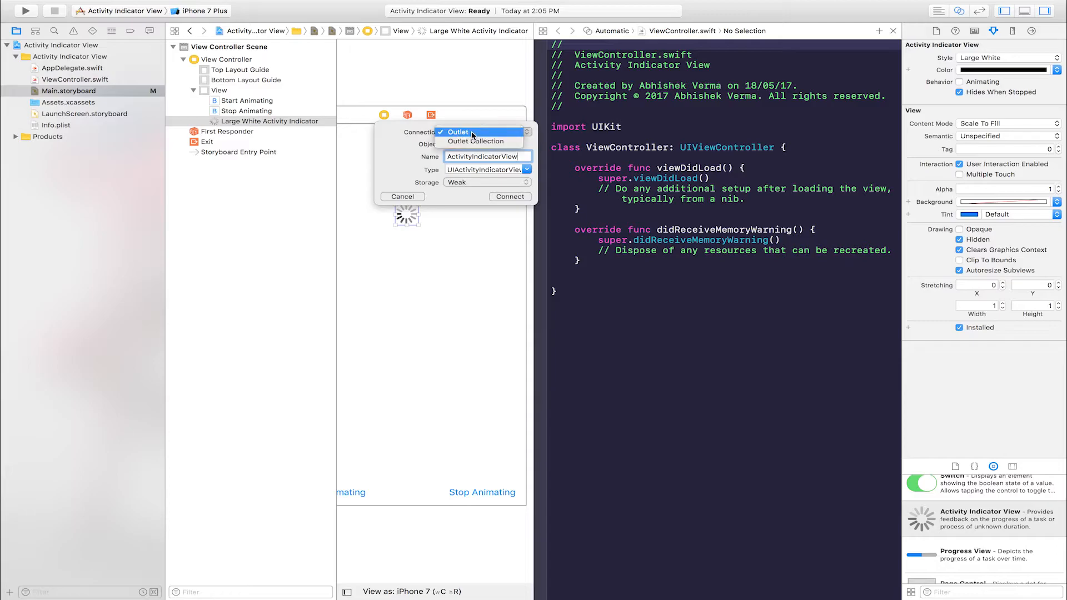
pyautogui.click(458, 131)
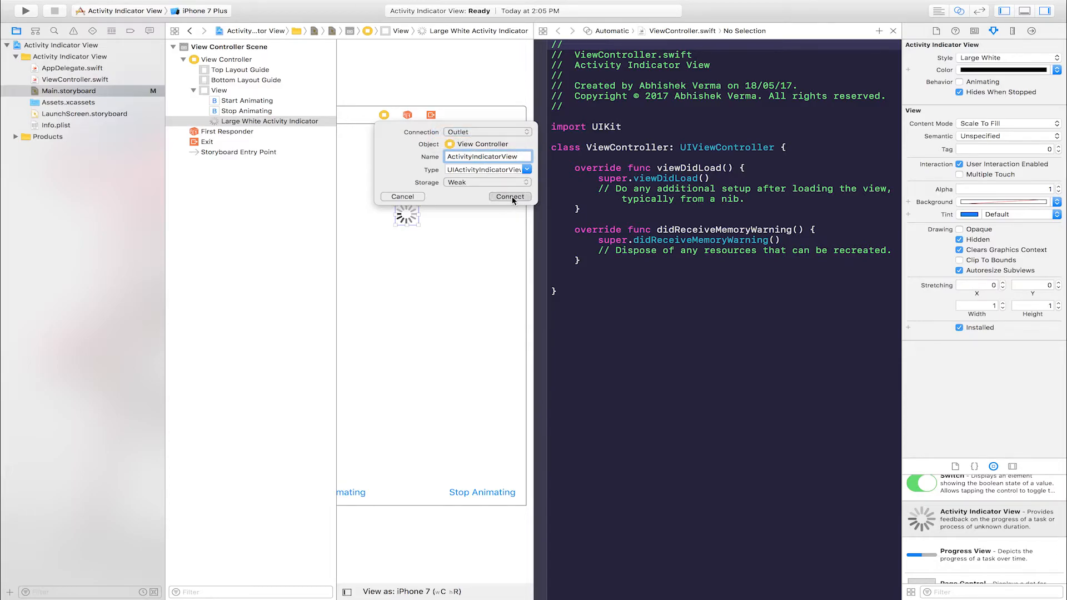
pyautogui.click(509, 197)
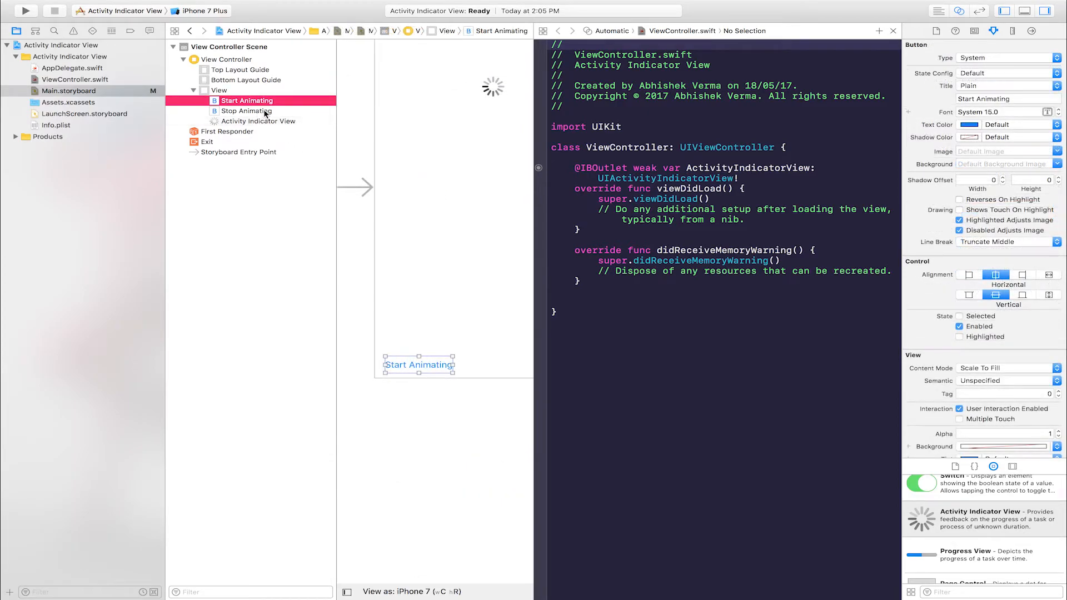
# Step: Connect the Start Animating button as an Action named StartAnimating
pyautogui.click(247, 111)
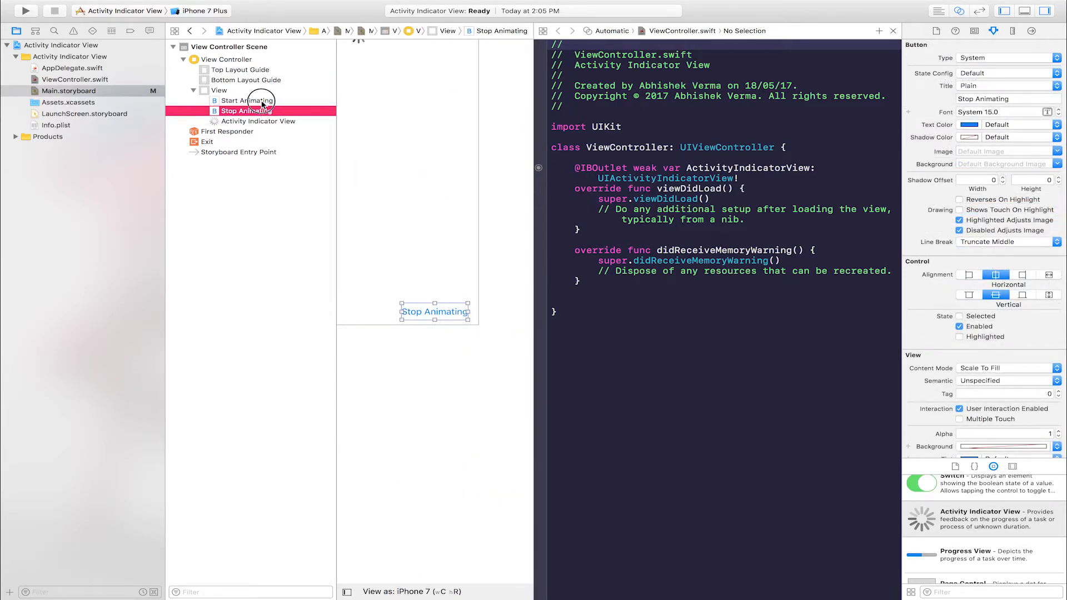
pyautogui.click(244, 100)
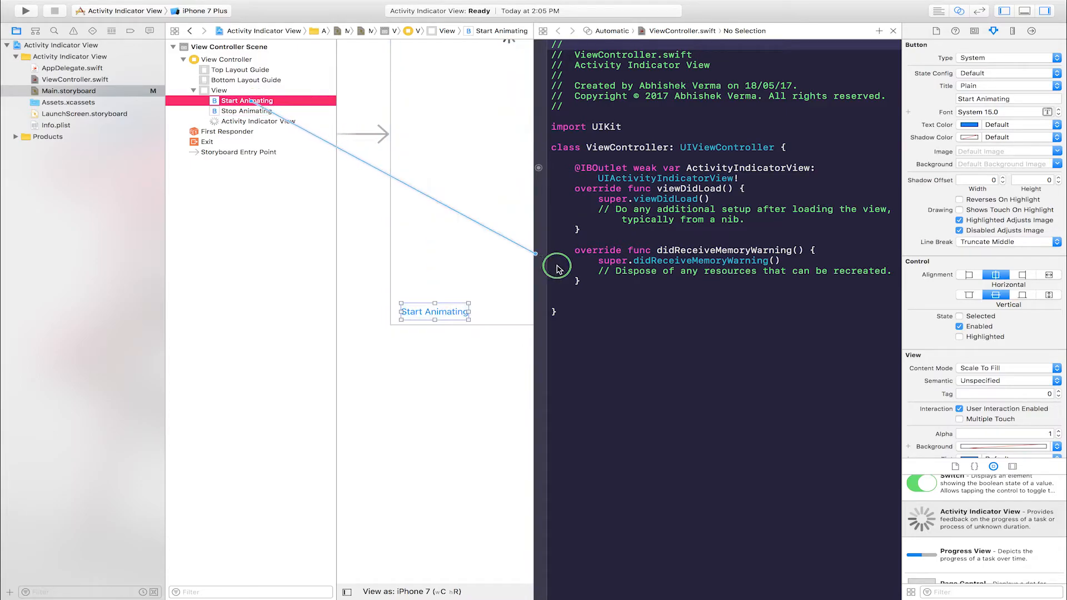
pyautogui.click(558, 266)
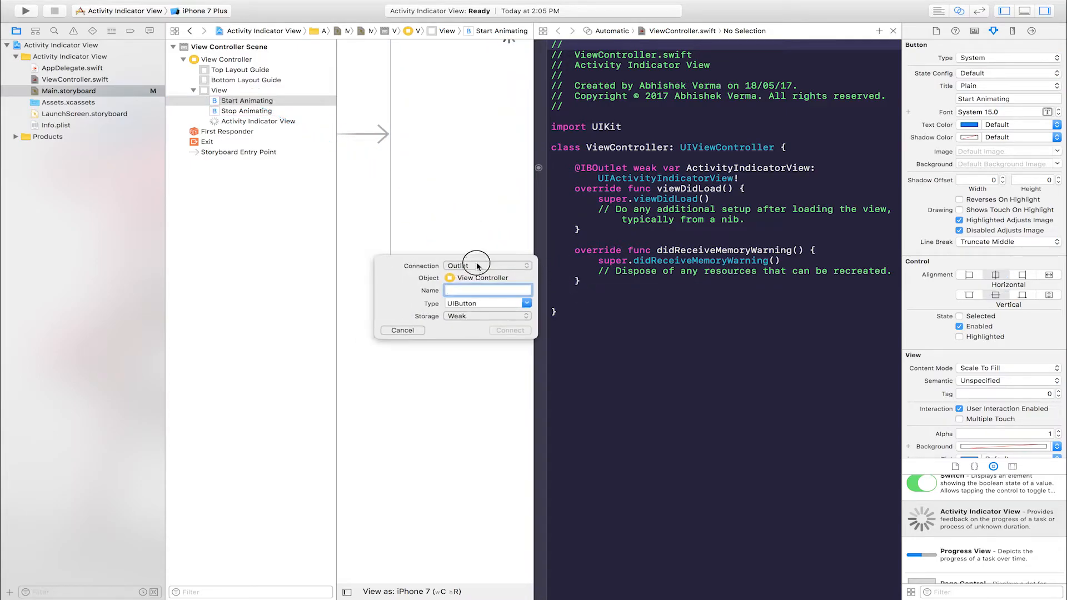
pyautogui.click(486, 266)
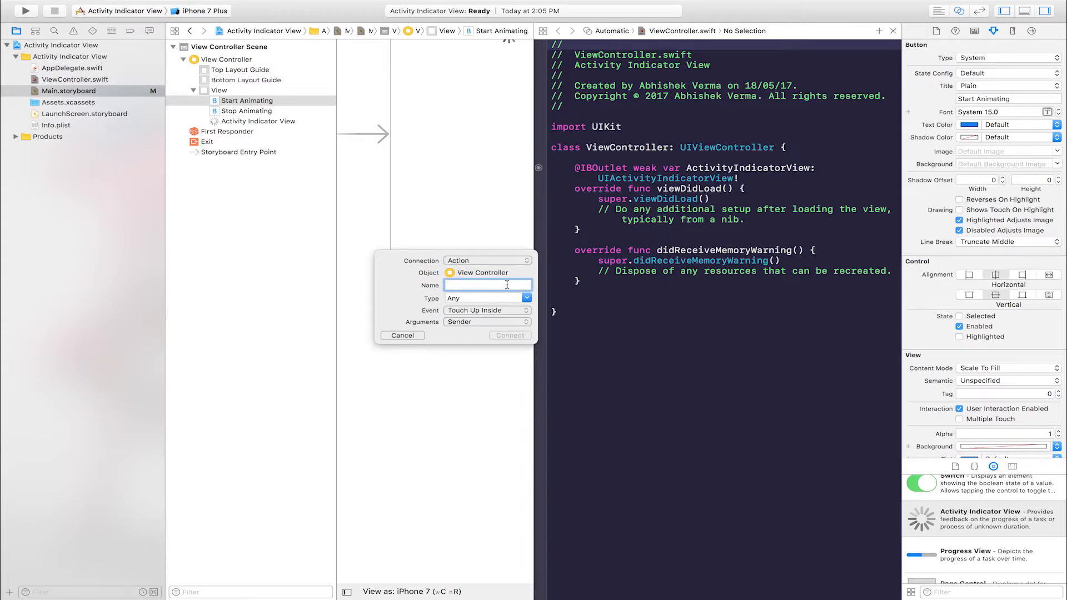
pyautogui.write('StartAnimating')
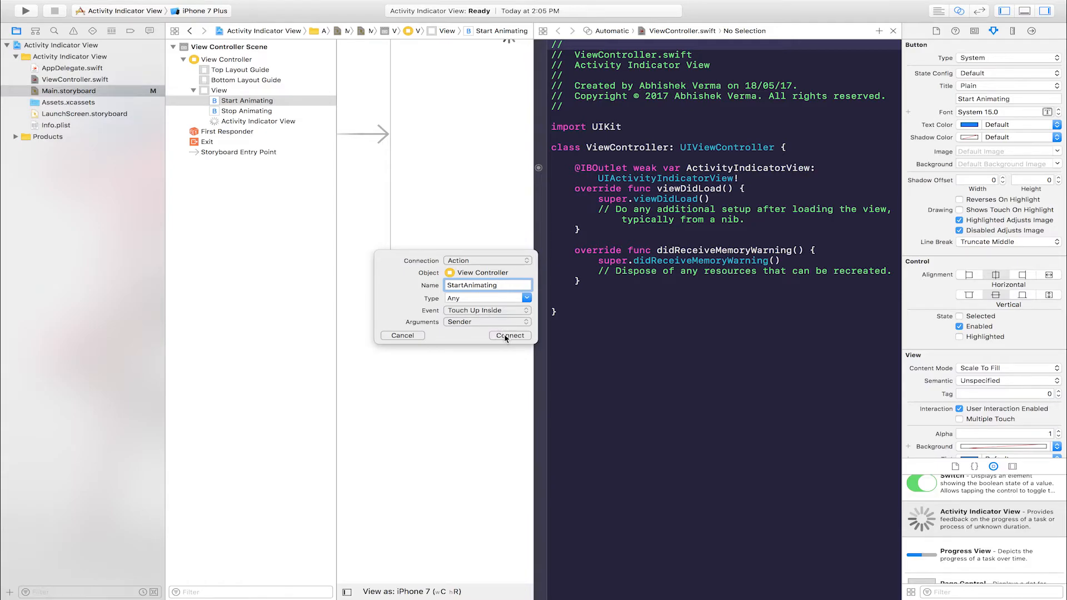
pyautogui.click(509, 335)
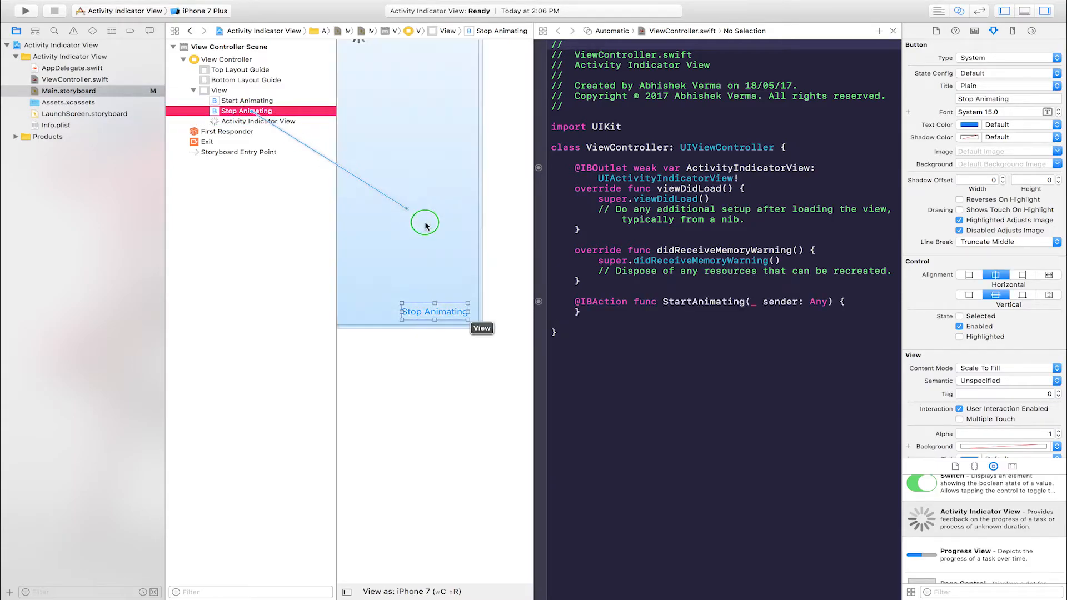
# Step: Control-drag Stop Animating into the code as an Action named StopAnimating
pyautogui.moveTo(423, 223); pyautogui.dragTo(573, 320)
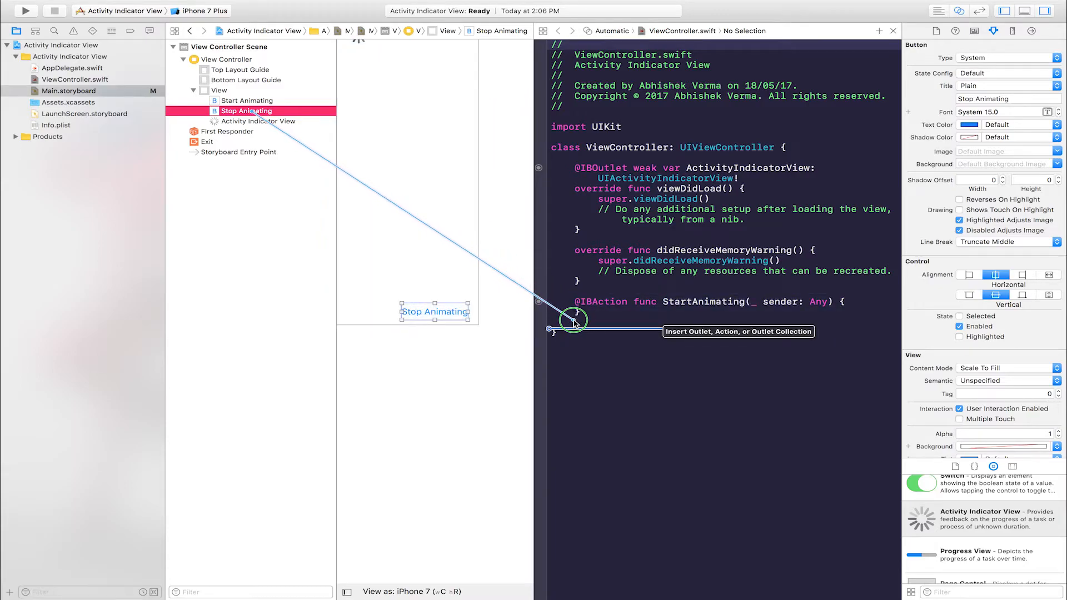
pyautogui.write('sto')
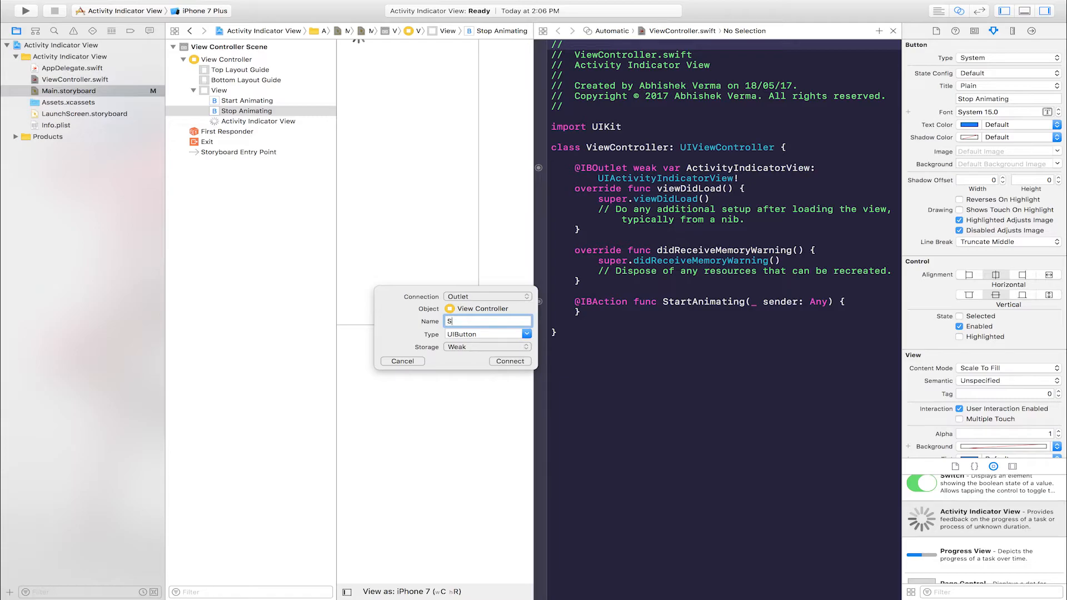
pyautogui.write('topAnimating')
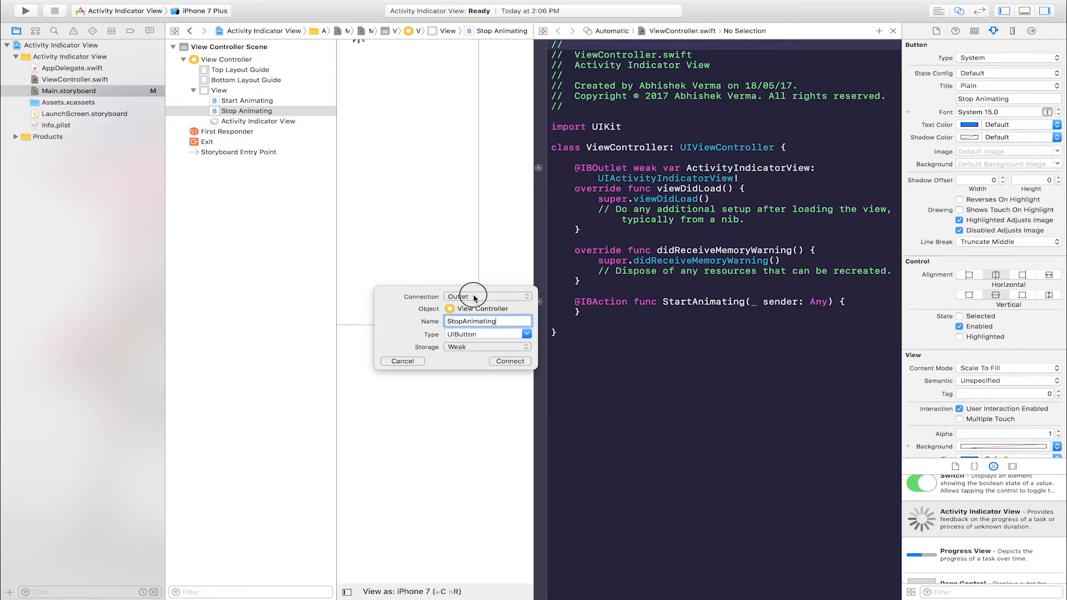
pyautogui.click(487, 295)
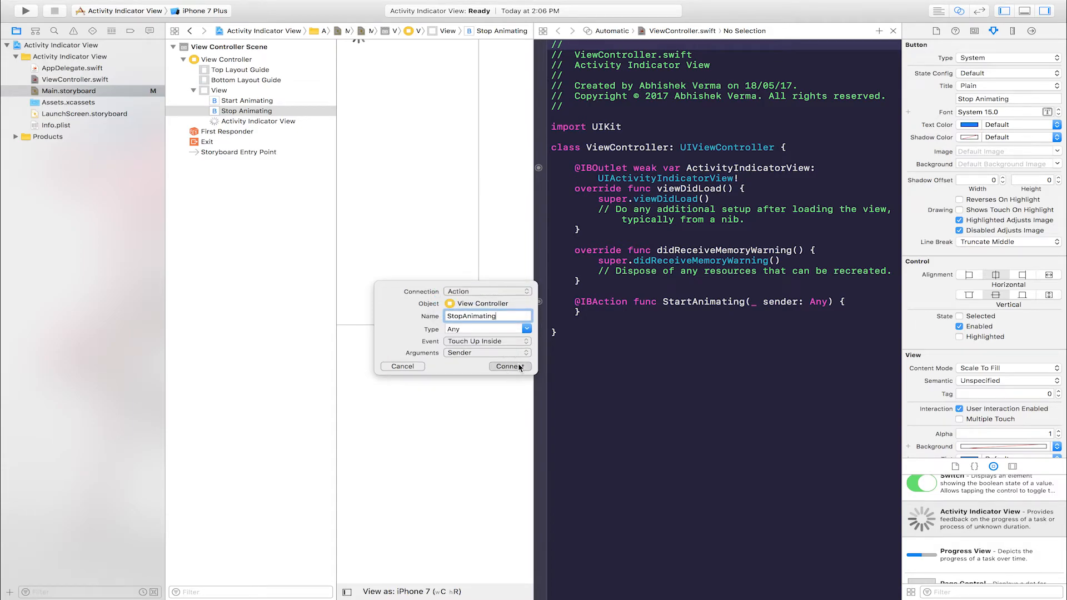
pyautogui.click(508, 366)
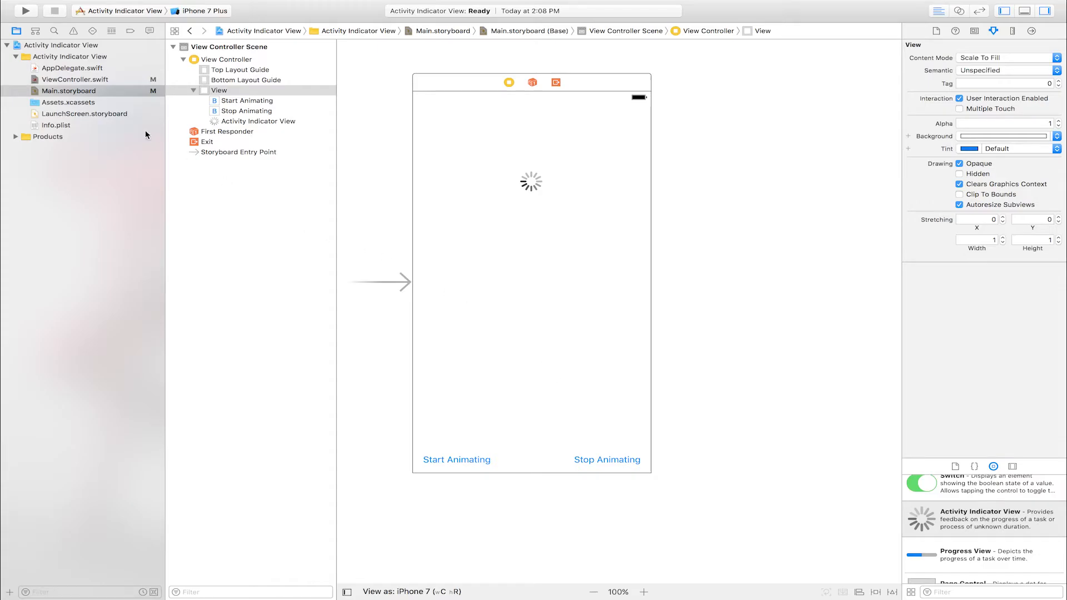
# Step: In ViewController.swift, have StartAnimating call self.ActivityIndicatorView.startAnimating() via autocomplete
pyautogui.click(75, 80)
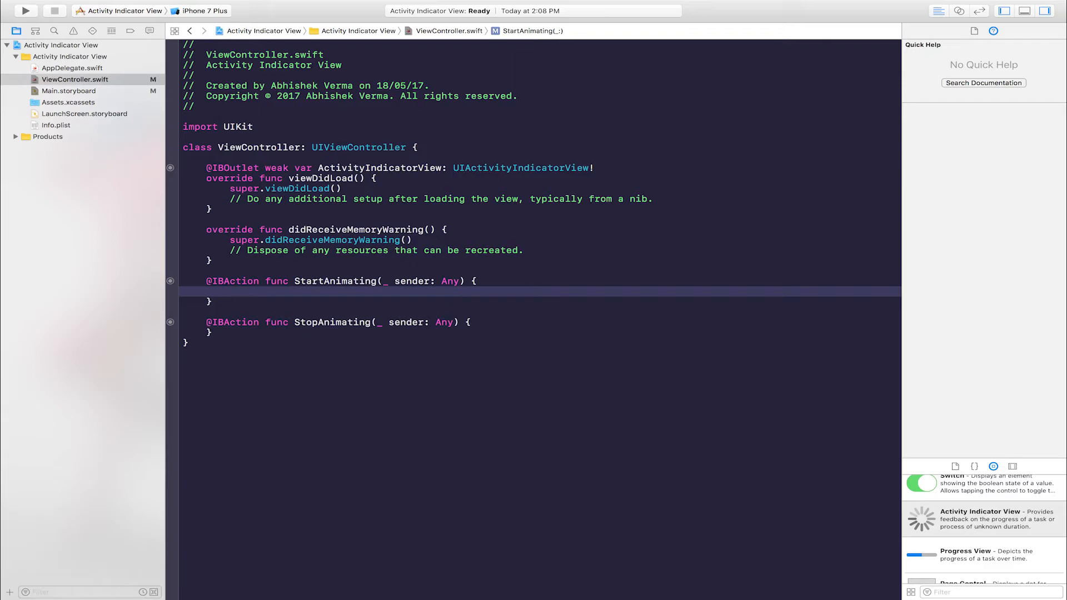
pyautogui.write('self.ActivityIndicatorView')
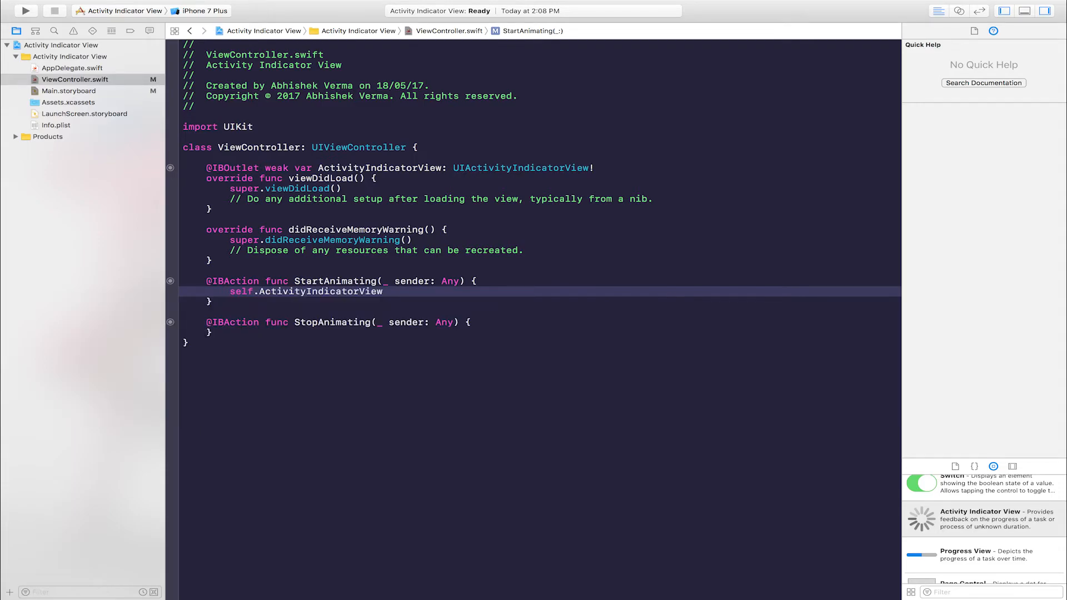
pyautogui.write('.startAnimating(')
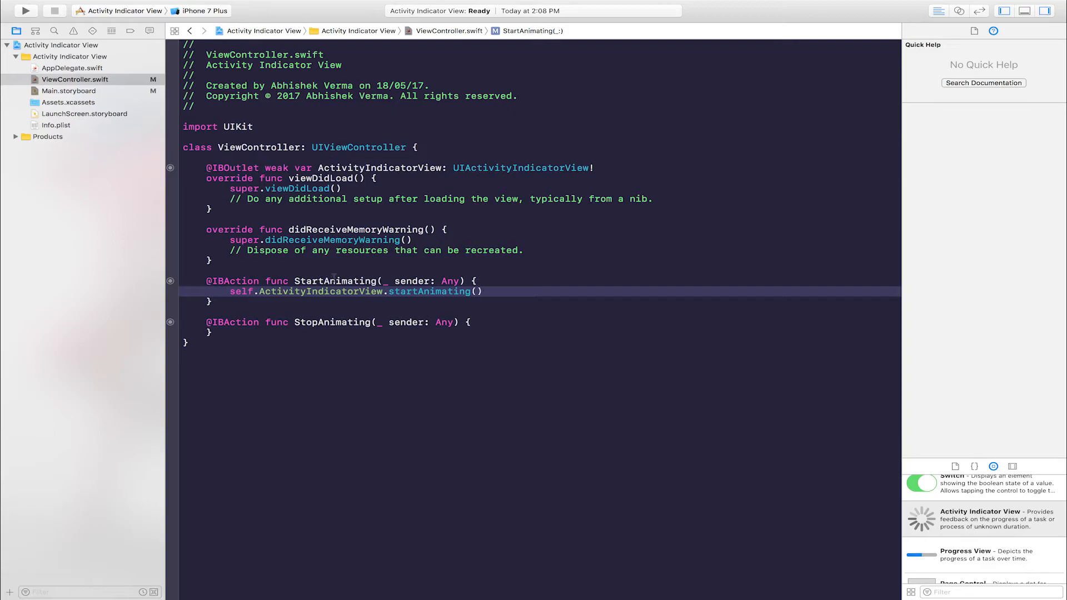
pyautogui.doubleClick(316, 292)
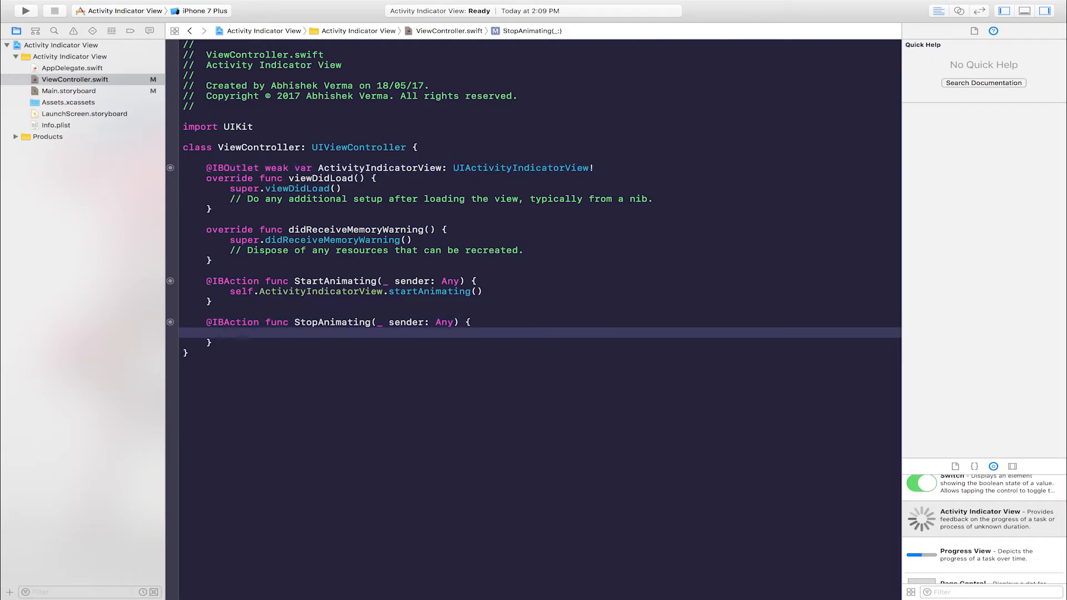
# Step: Make StopAnimating call self.ActivityIndicatorView.stopAnimating() via autocomplete
pyautogui.write('self.a')
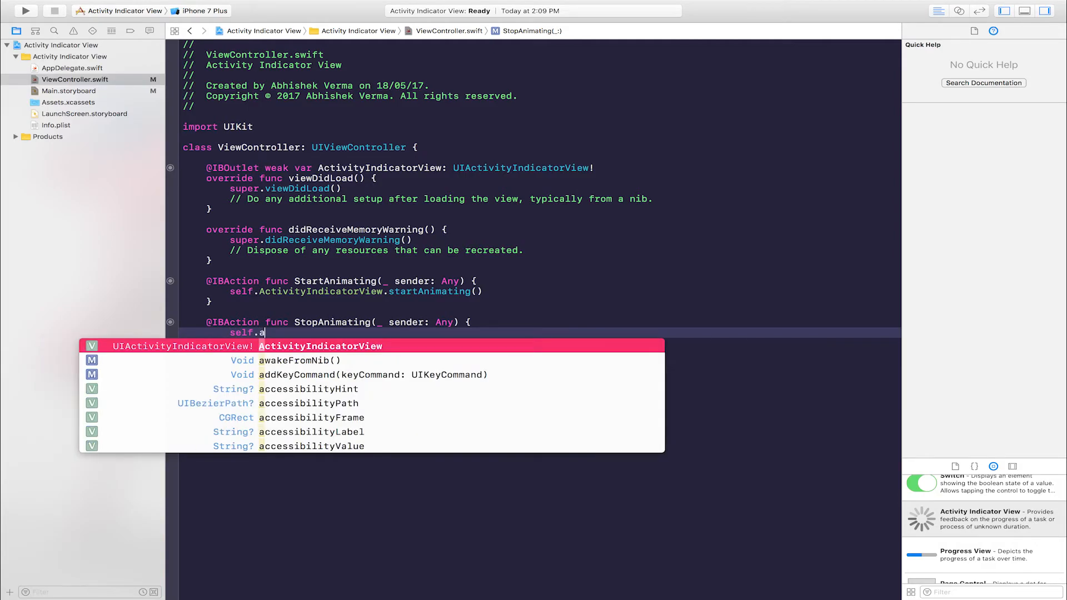
pyautogui.write('ActivityIndicatorView.stopAnimating(')
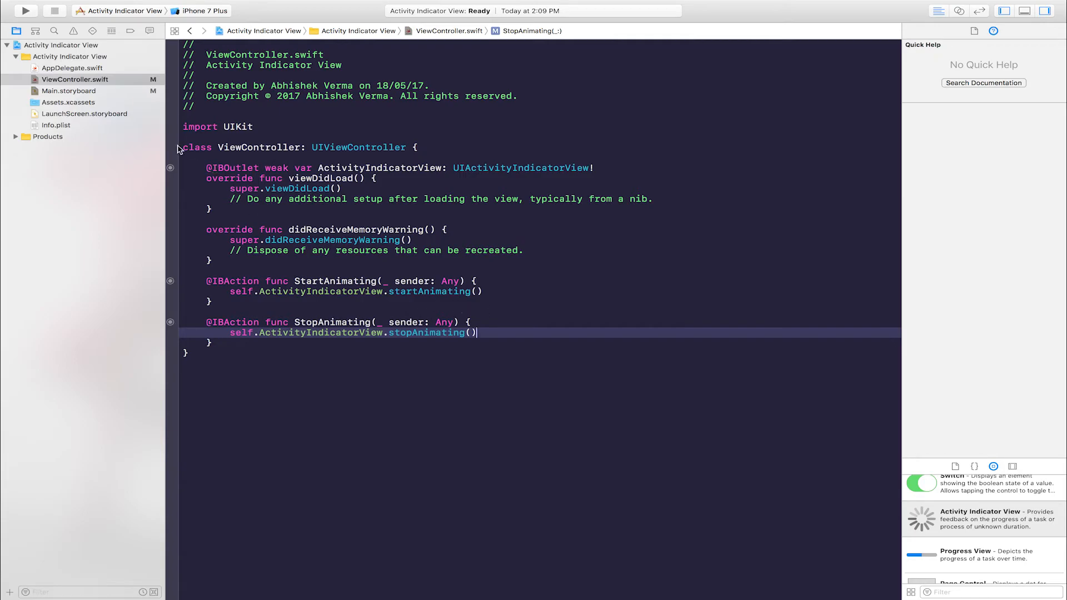
pyautogui.click(69, 90)
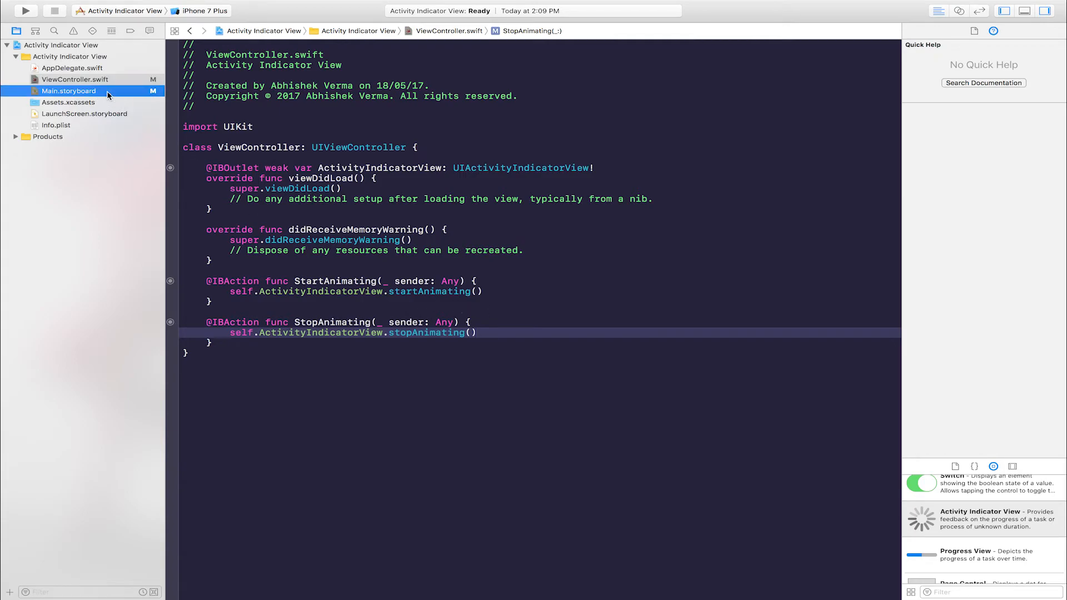
# Step: Show Main.storyboard again and run the app on the iPhone 7 simulator
pyautogui.click(68, 90)
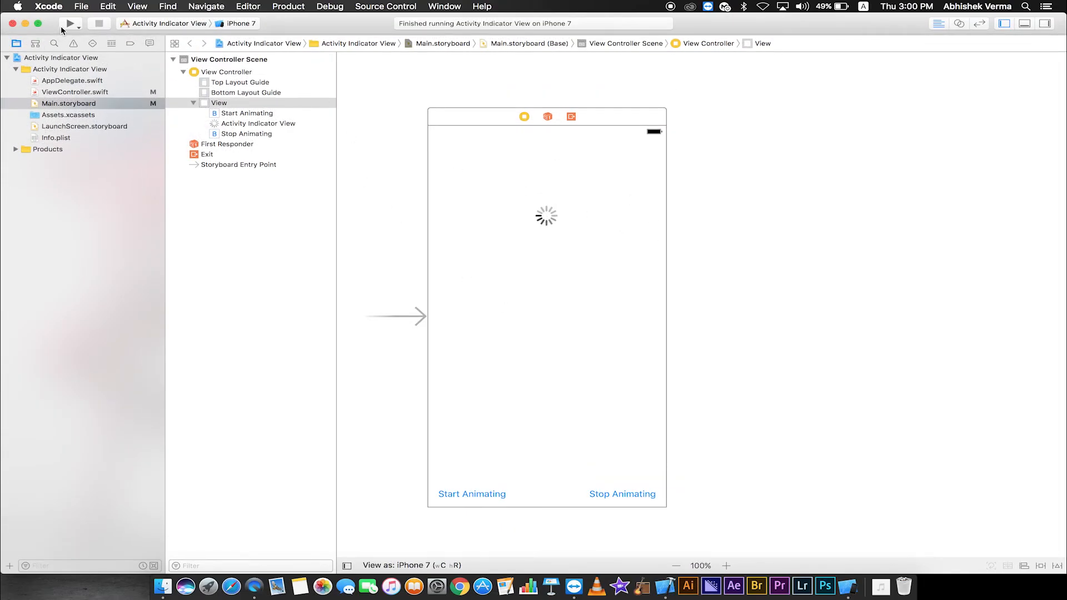
pyautogui.click(69, 22)
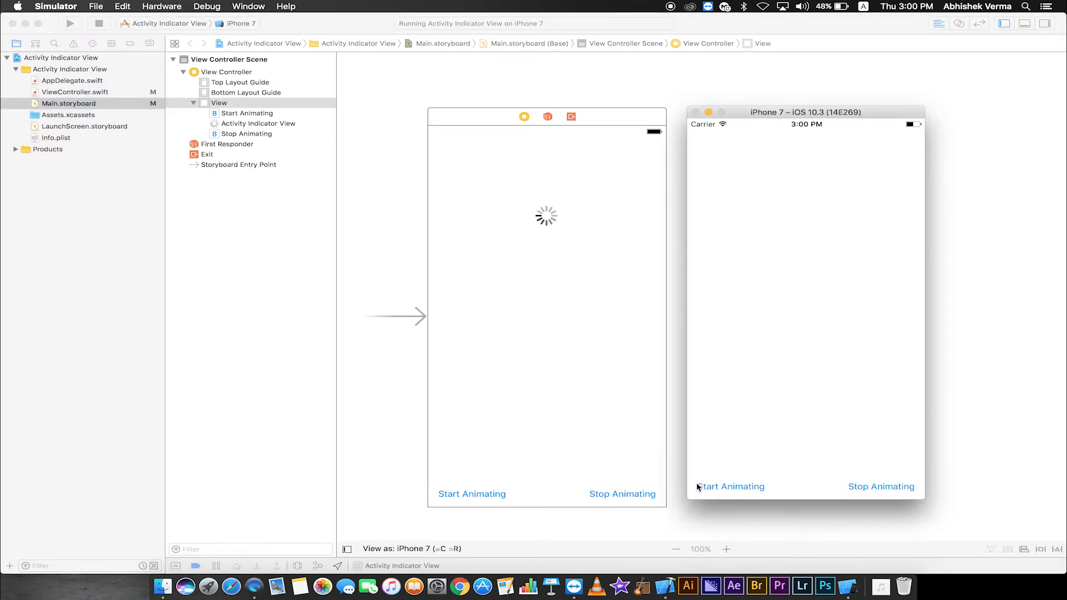
pyautogui.moveTo(897, 506)
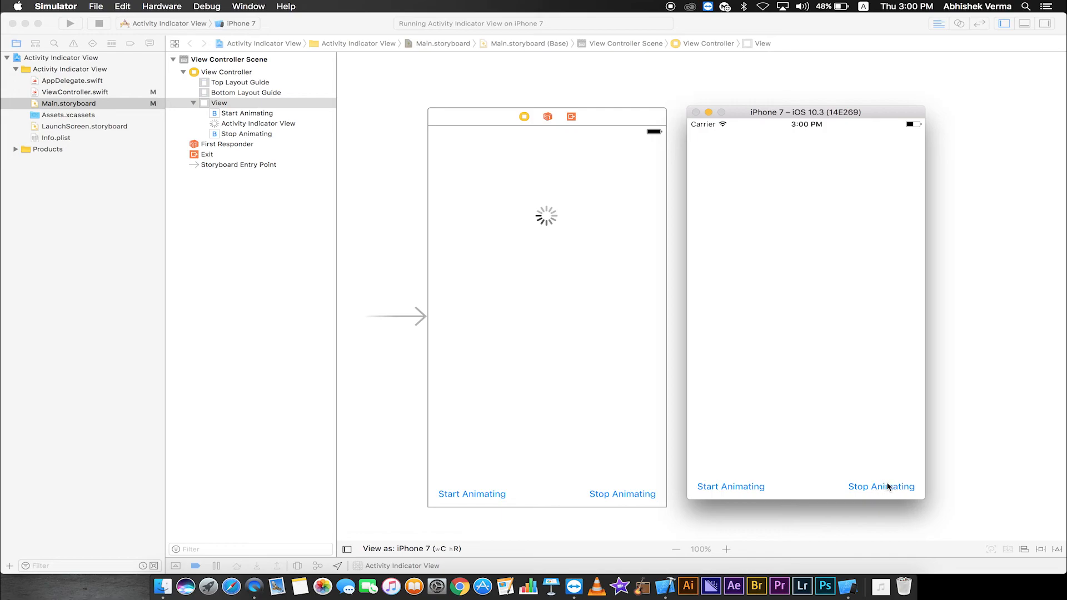
# Step: Tap Start Animating in the running app so the large indicator spins
pyautogui.click(730, 487)
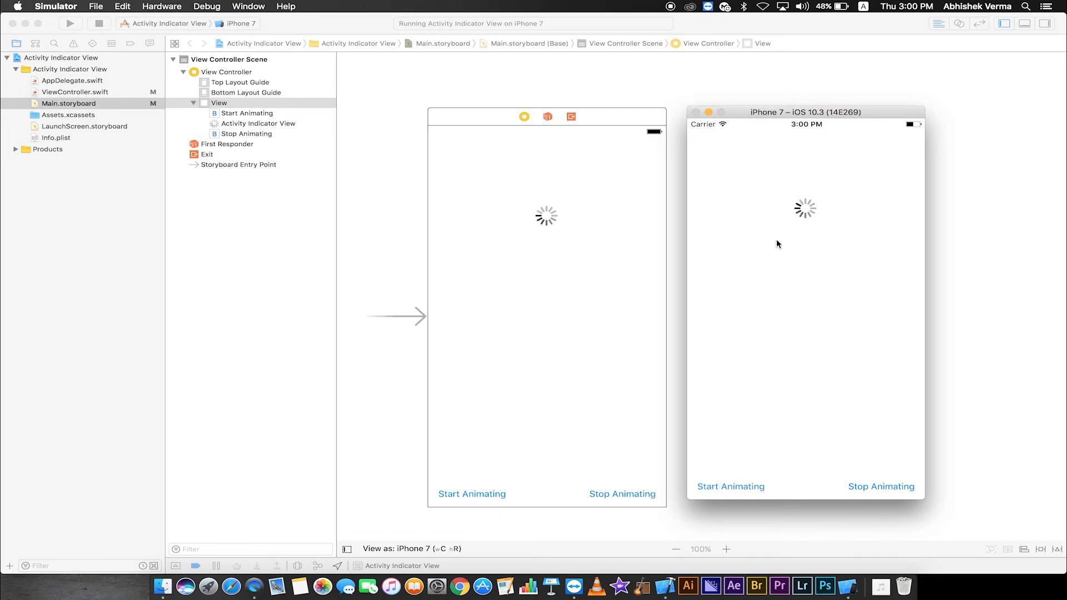
pyautogui.moveTo(855, 250)
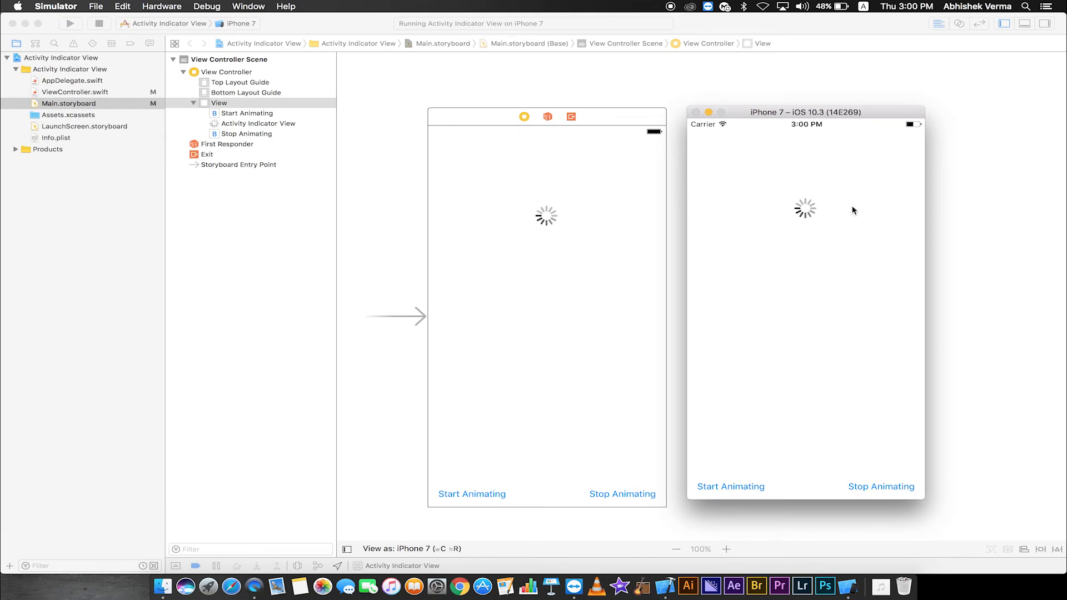
pyautogui.moveTo(807, 292)
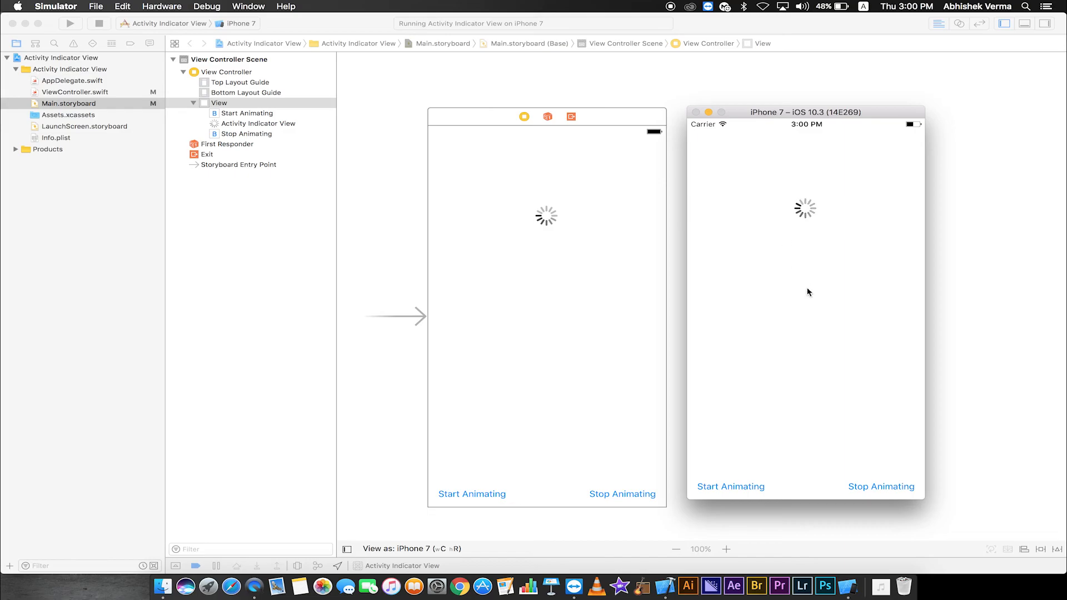